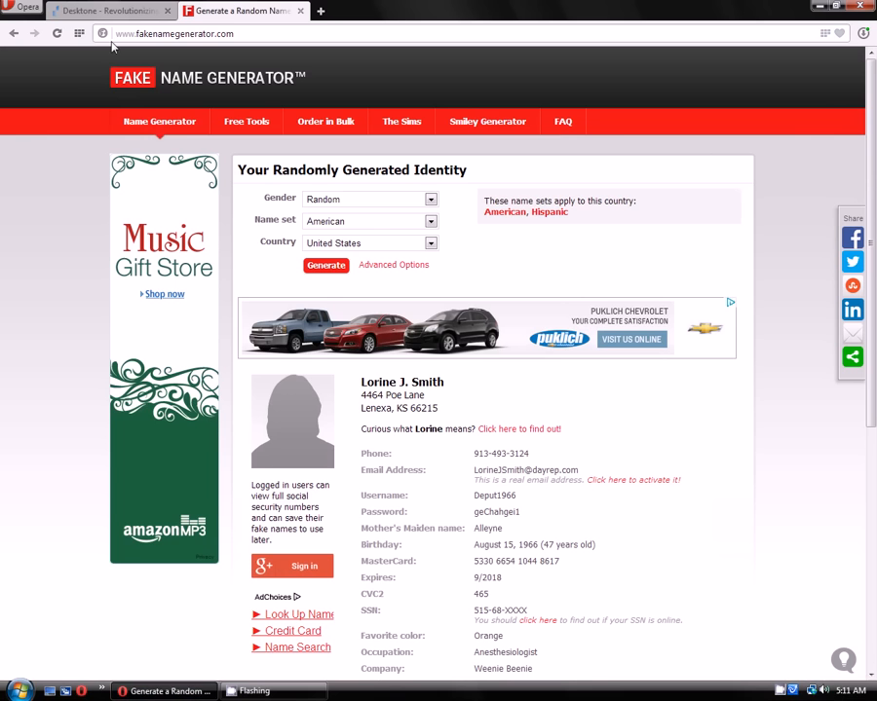
- Switch to the Desktone tab and choose SIGN UP for the 7-day free trial
{"action": "left_click", "coordinate": [107, 10]}
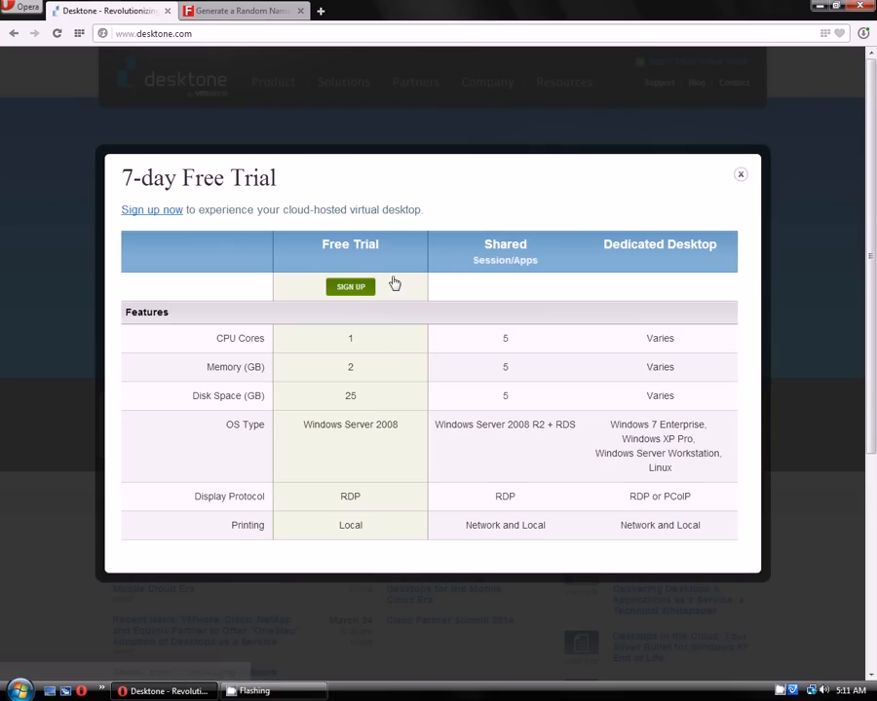
{"action": "left_click", "coordinate": [349, 287]}
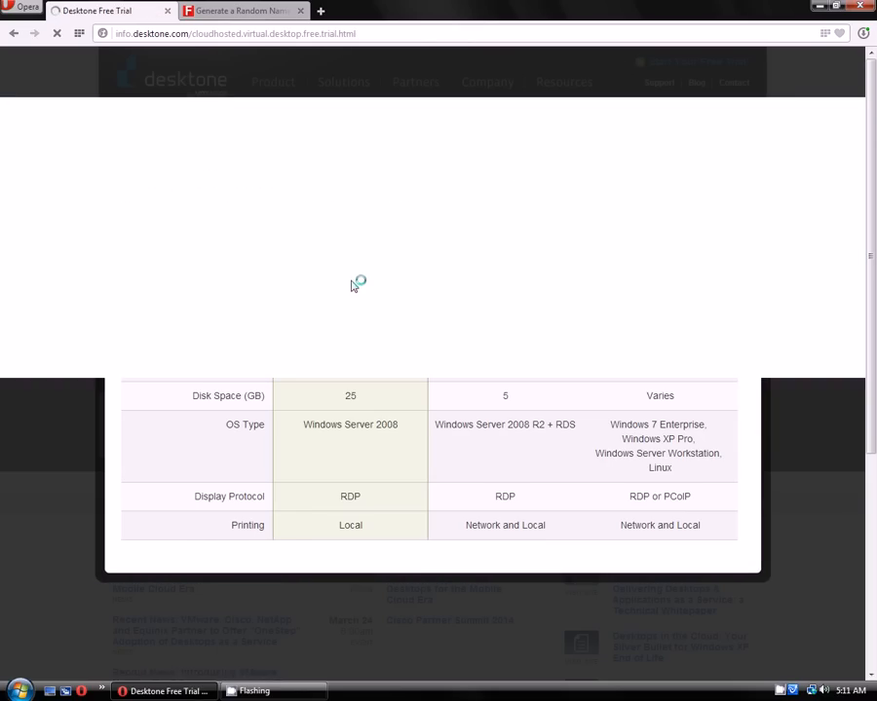
- Copy the generated first name, last name and company into the Desktone trial form
{"action": "left_click", "coordinate": [241, 11]}
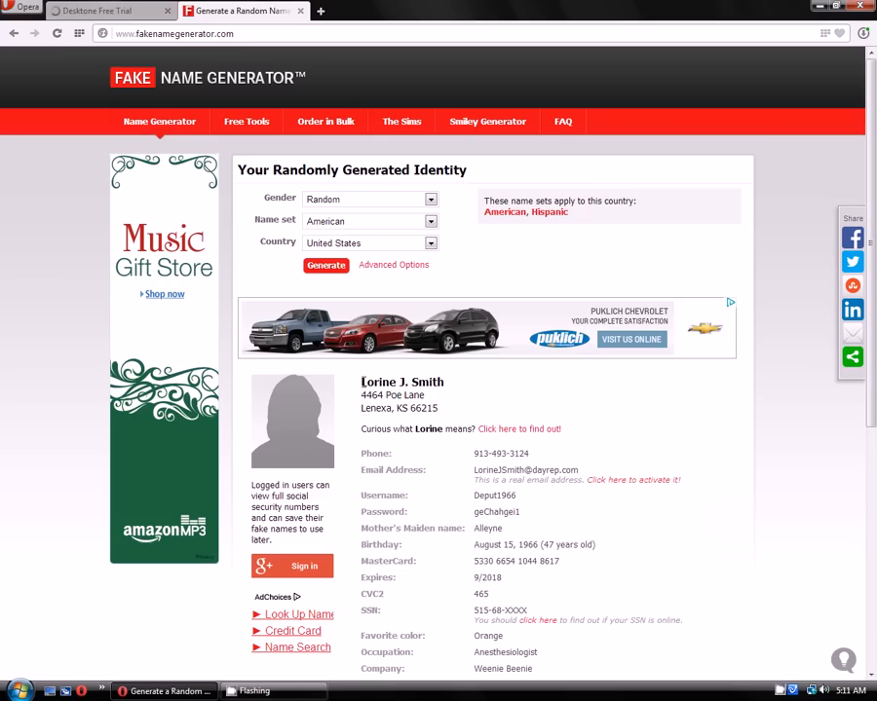
{"action": "double_click", "coordinate": [402, 381]}
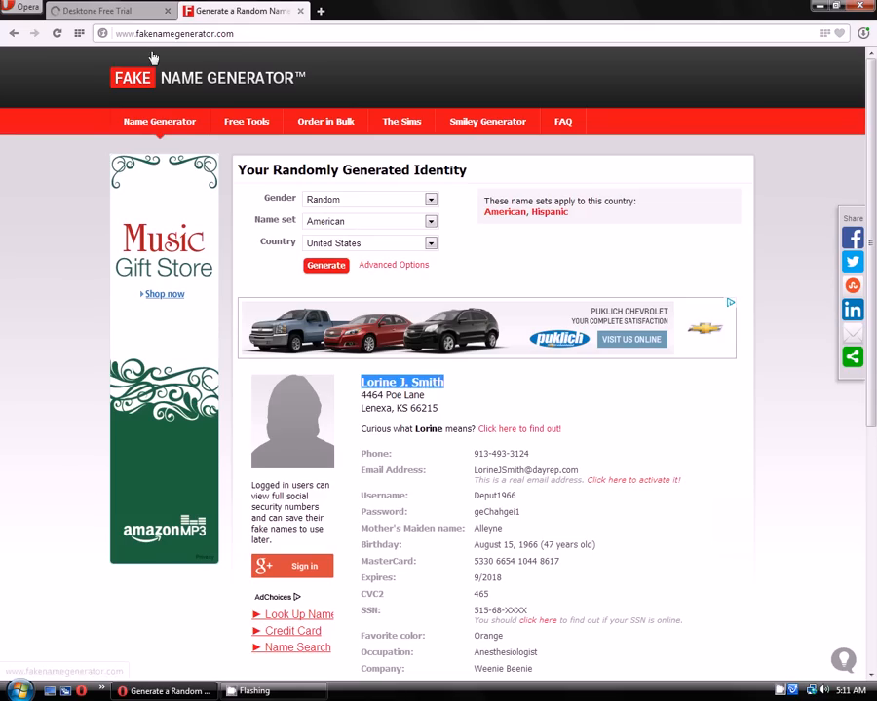
{"action": "left_click", "coordinate": [97, 11]}
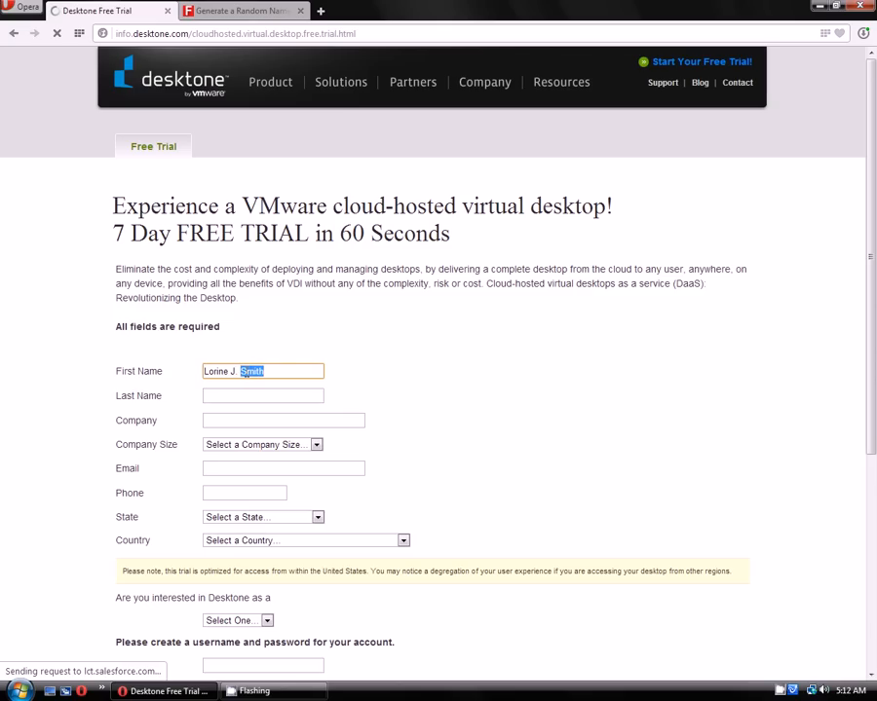
{"action": "key", "text": "Delete"}
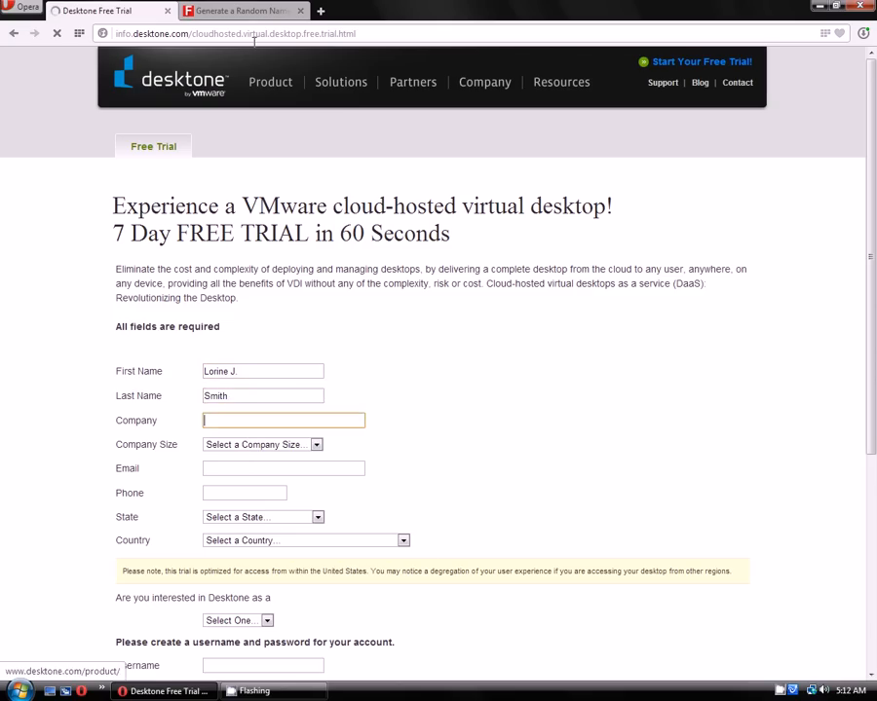
{"action": "left_click", "coordinate": [241, 11]}
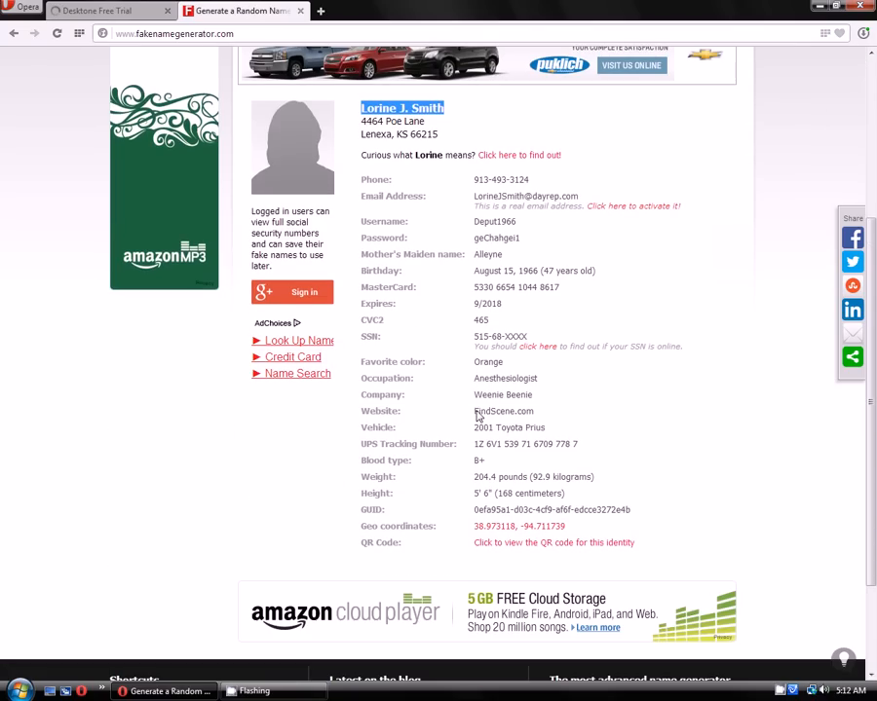
{"action": "double_click", "coordinate": [487, 395]}
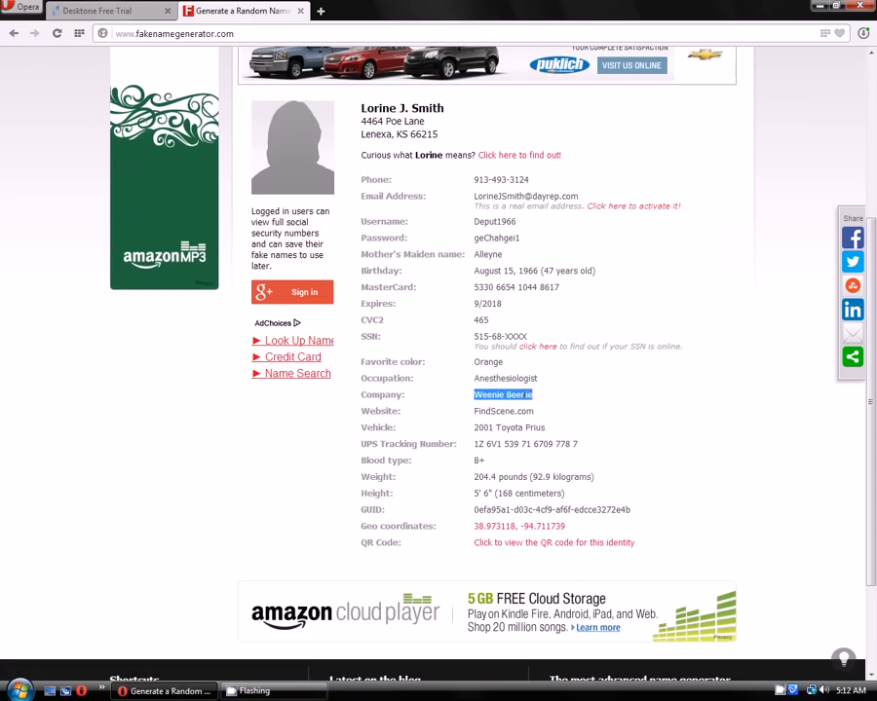
{"action": "left_click", "coordinate": [97, 11]}
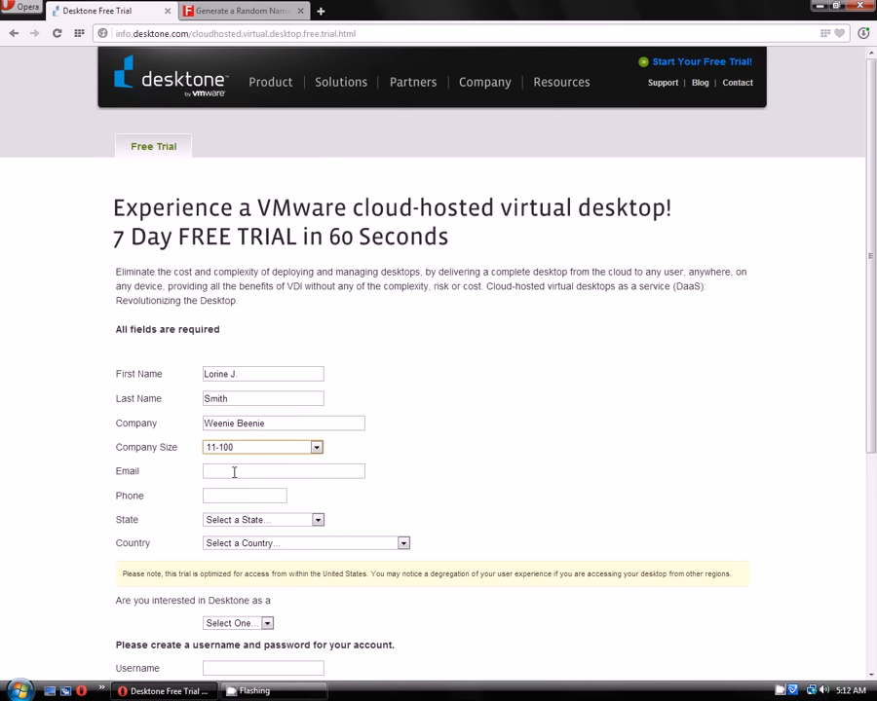
{"action": "left_click", "coordinate": [238, 11]}
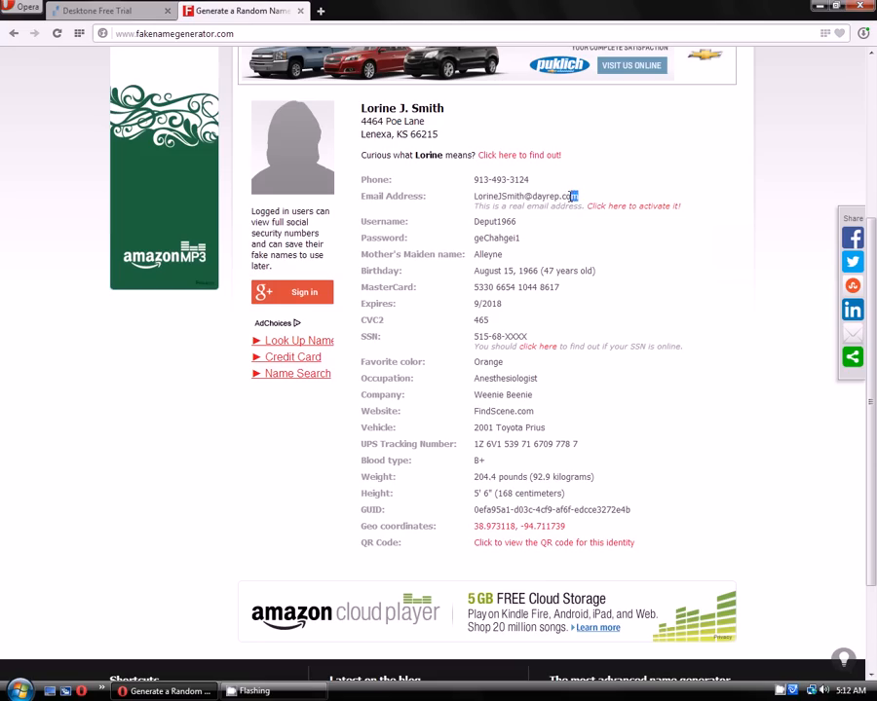
{"action": "double_click", "coordinate": [526, 196]}
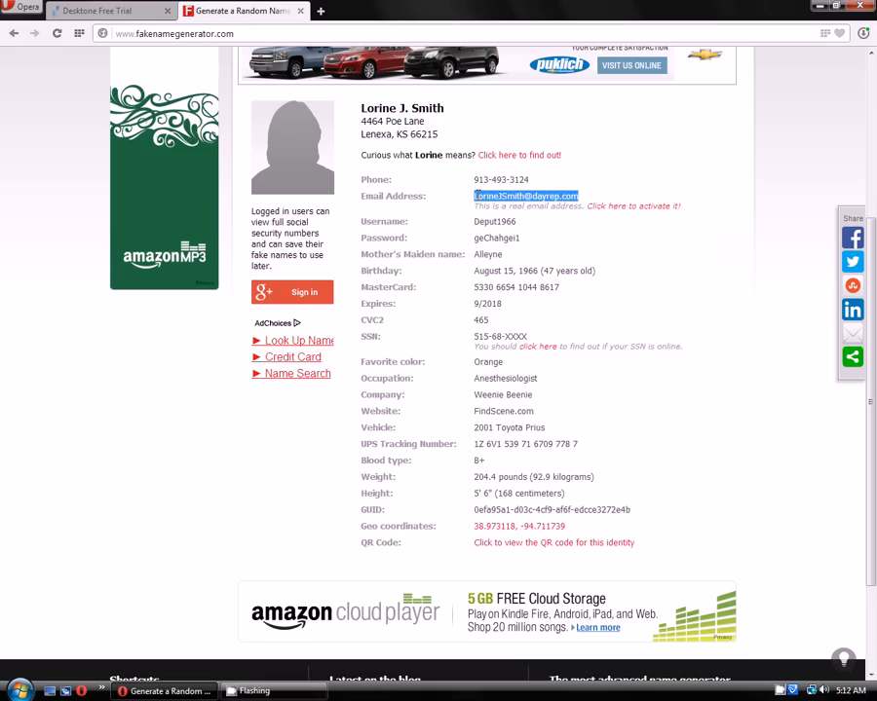
{"action": "left_click", "coordinate": [97, 10]}
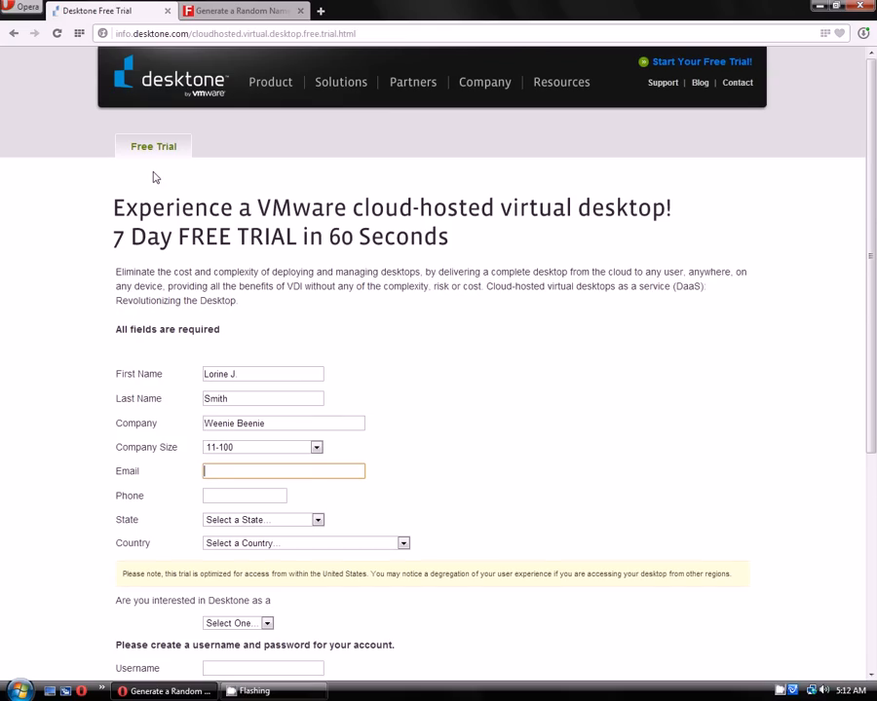
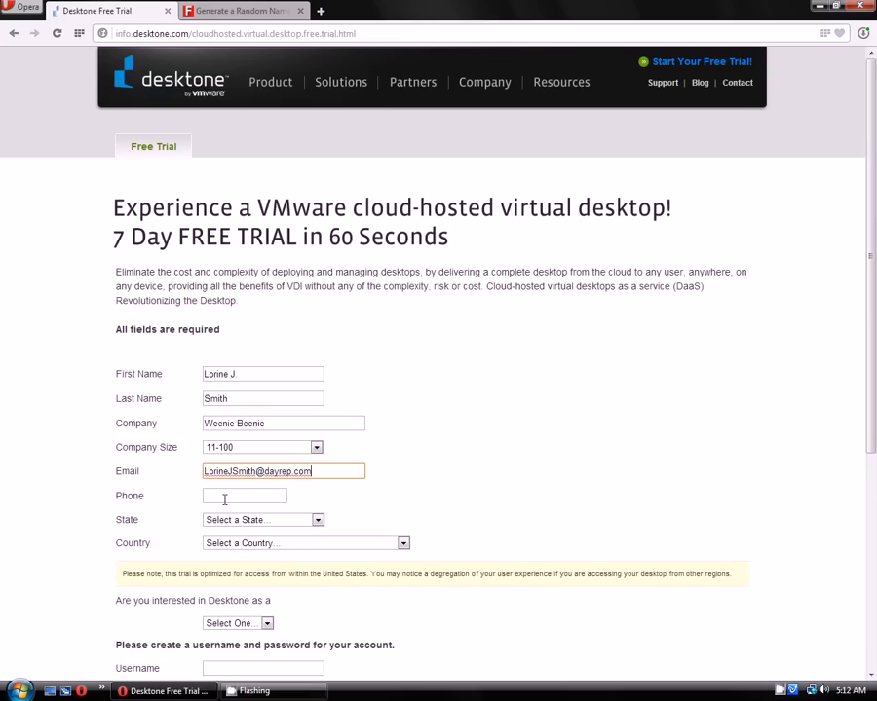
{"action": "left_click", "coordinate": [239, 11]}
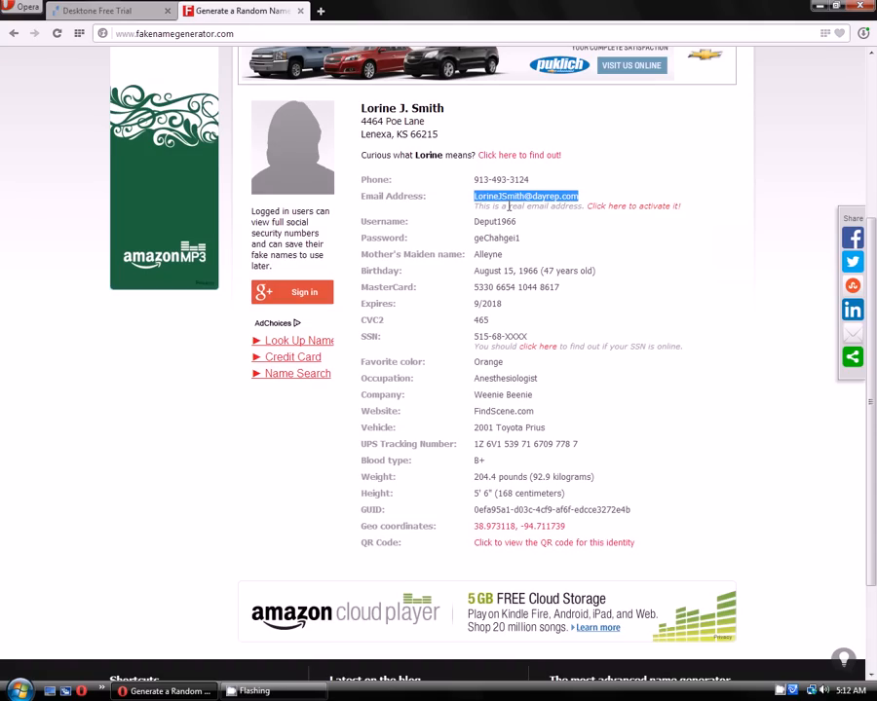
{"action": "double_click", "coordinate": [500, 179]}
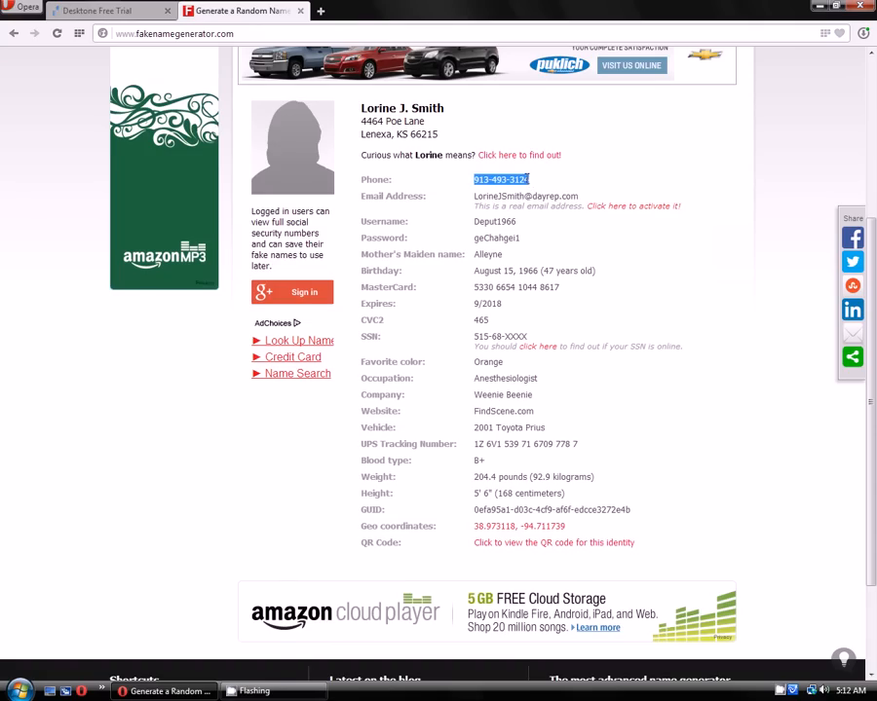
{"action": "left_click", "coordinate": [15, 689]}
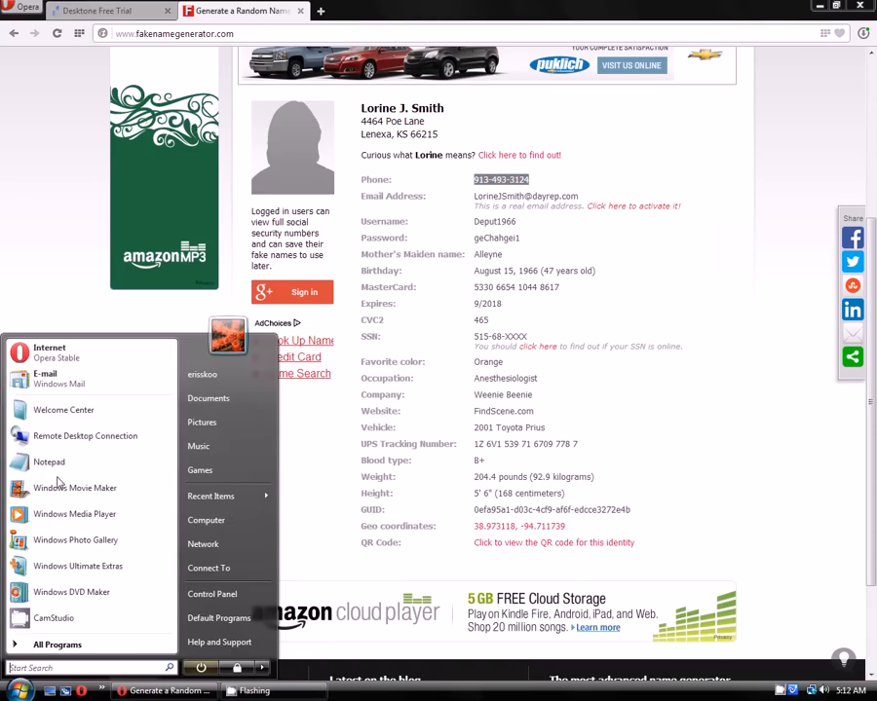
{"action": "left_click", "coordinate": [49, 462]}
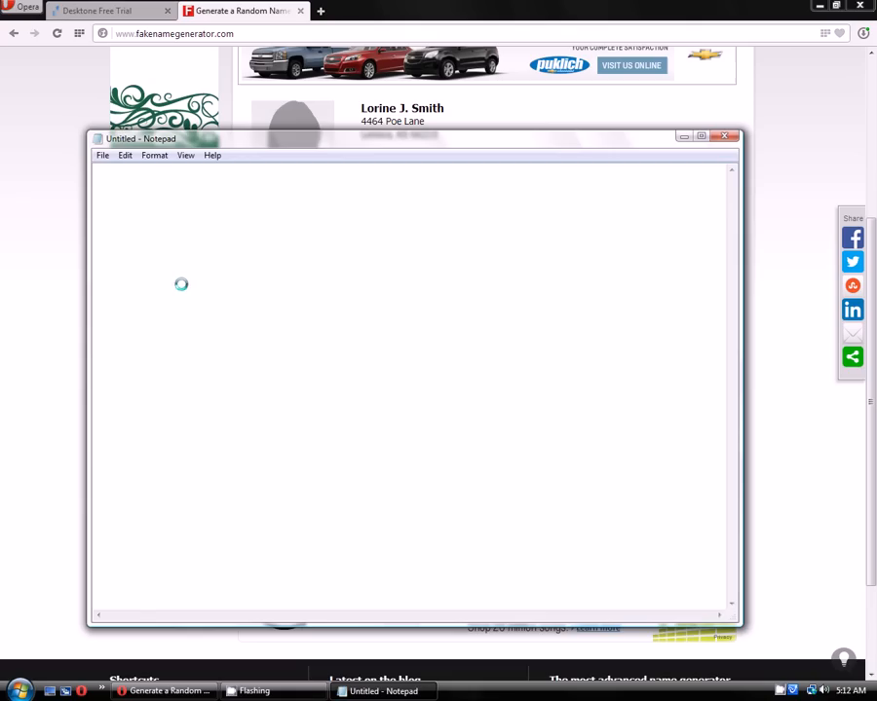
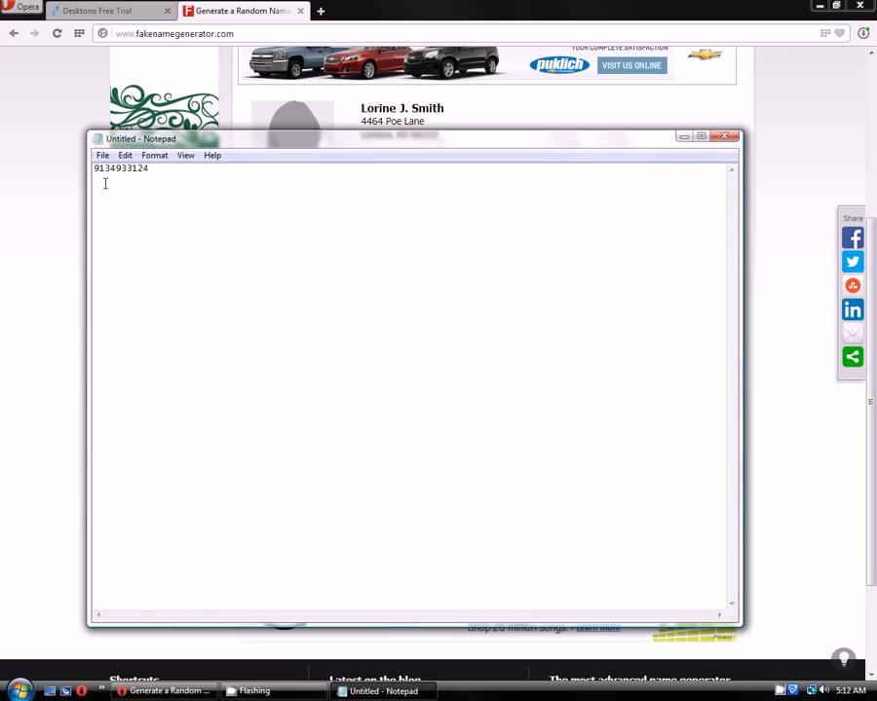
{"action": "type", "text": "+1"}
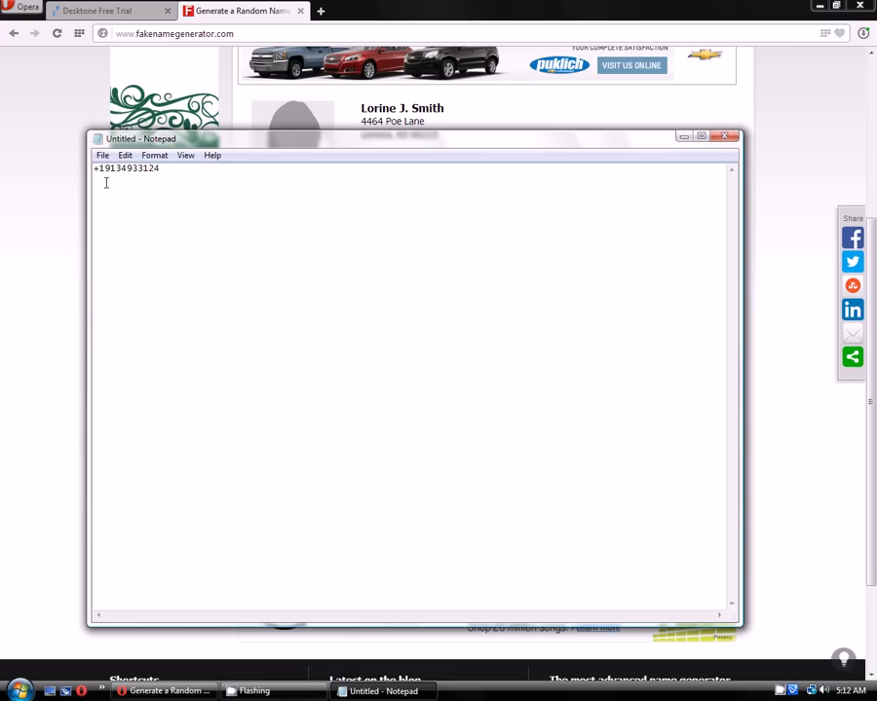
{"action": "right_click", "coordinate": [127, 169]}
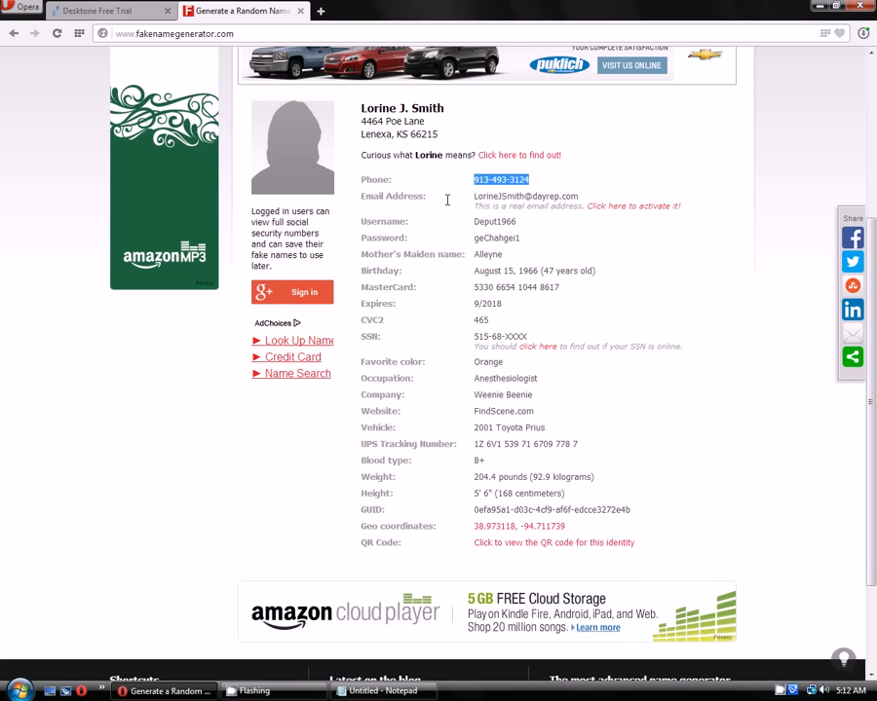
- Set state Washington, country United States, End-User interest and username testuser on the form
{"action": "left_click", "coordinate": [108, 10]}
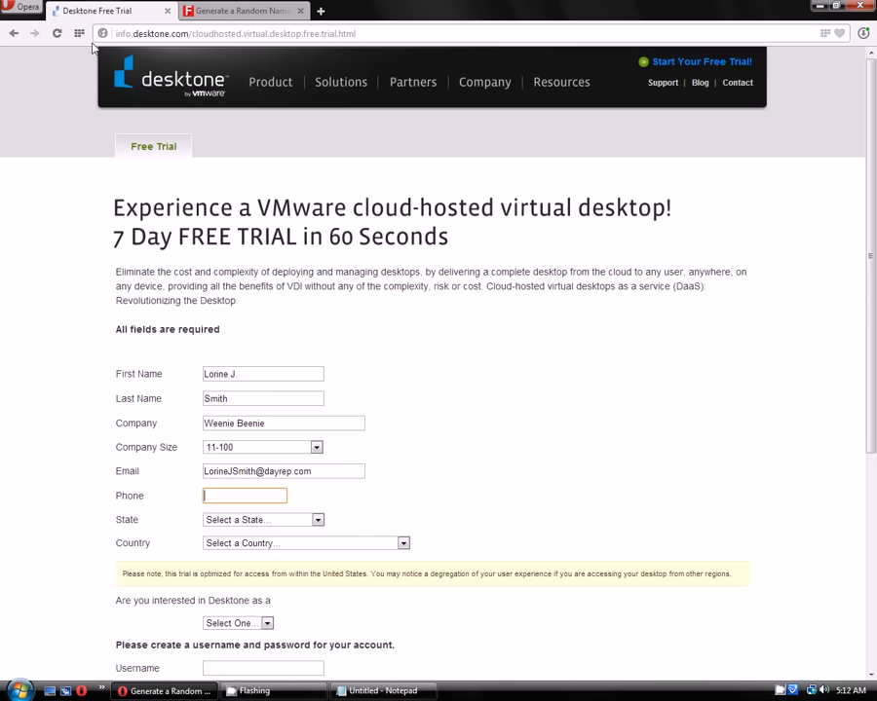
{"action": "left_click", "coordinate": [317, 519]}
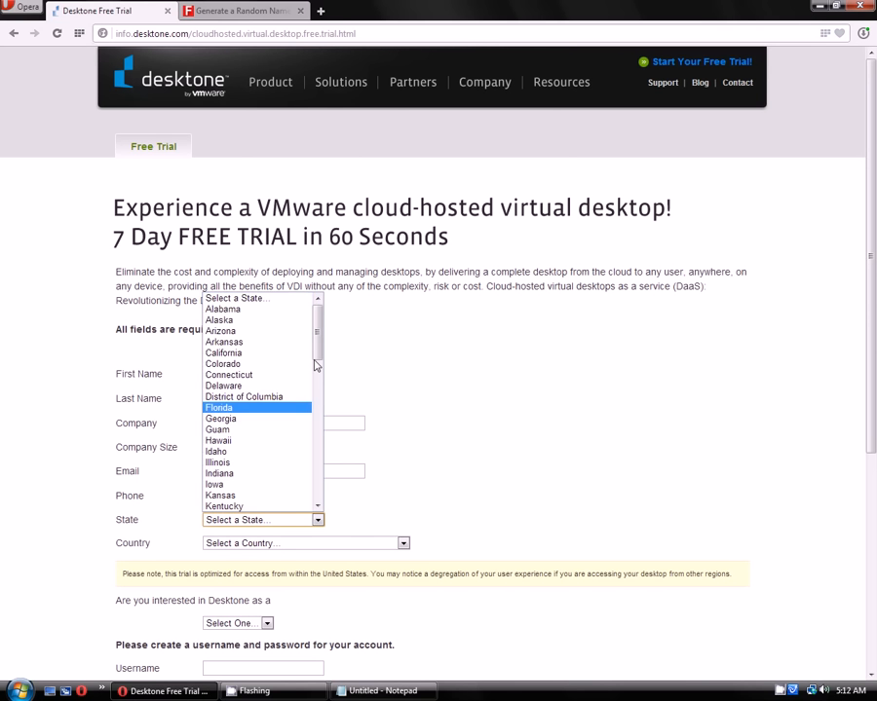
{"action": "scroll", "scroll_direction": "down", "scroll_amount": 3}
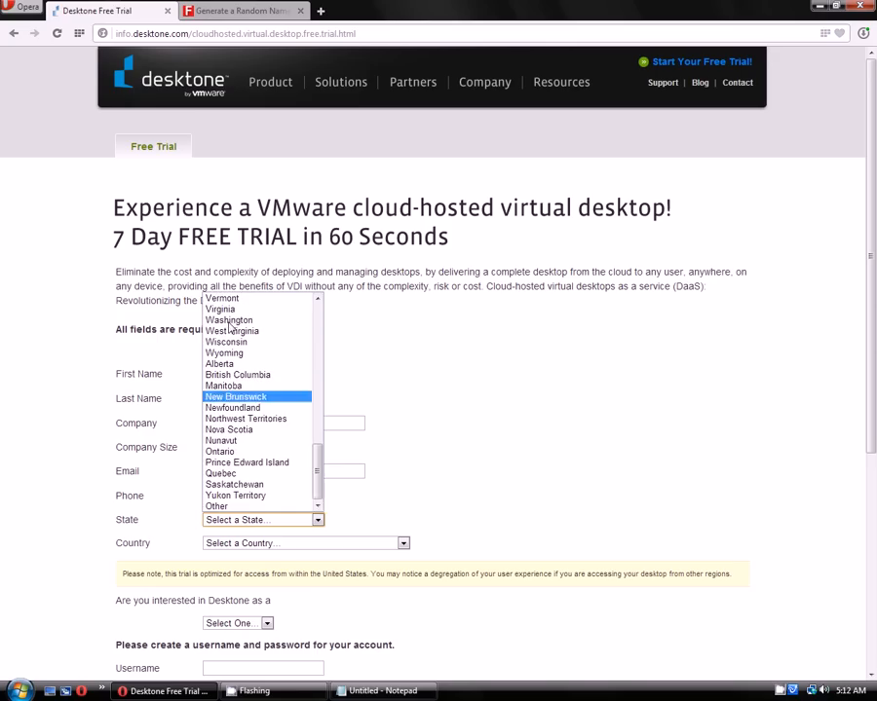
{"action": "left_click", "coordinate": [305, 542]}
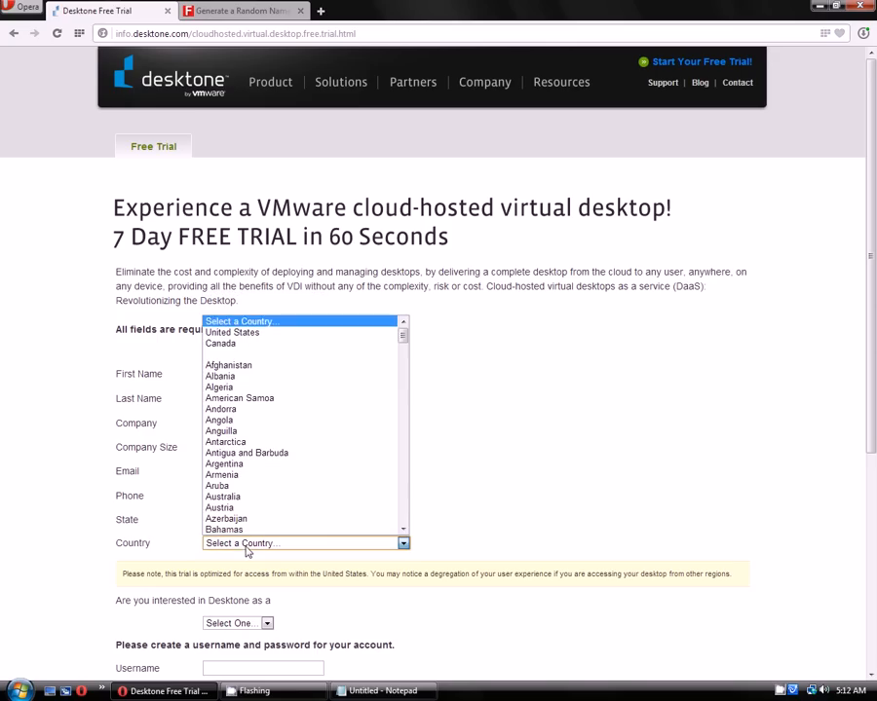
{"action": "left_click", "coordinate": [232, 333]}
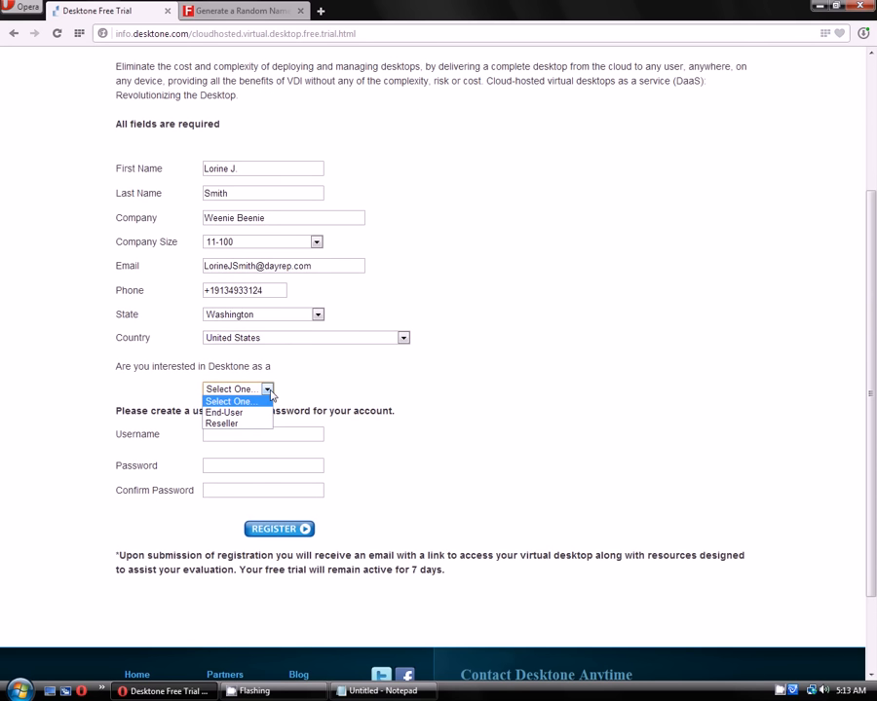
{"action": "left_click", "coordinate": [224, 412]}
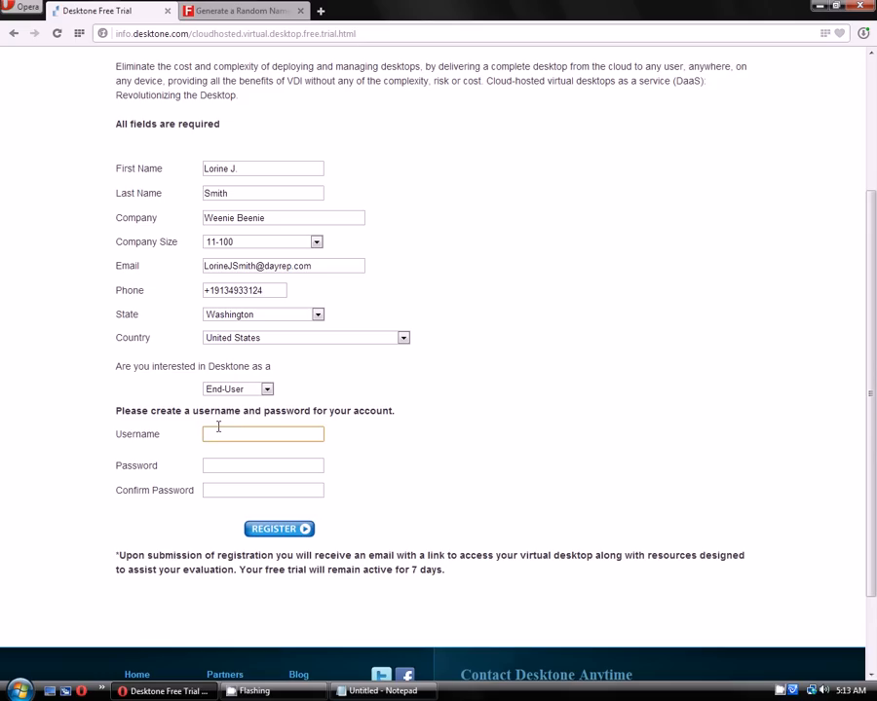
{"action": "type", "text": "testuser"}
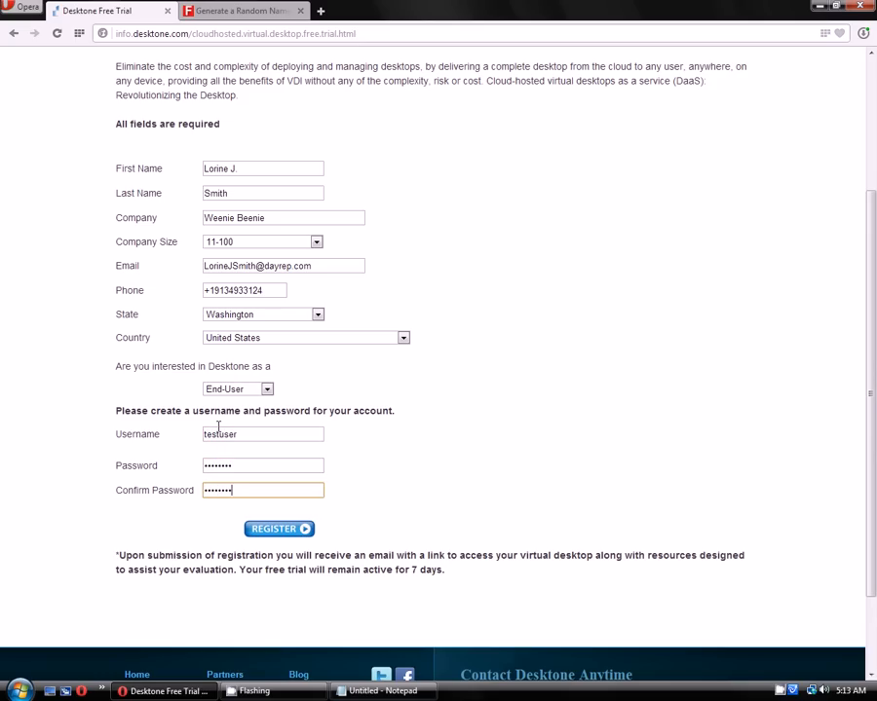
{"action": "left_click", "coordinate": [241, 11]}
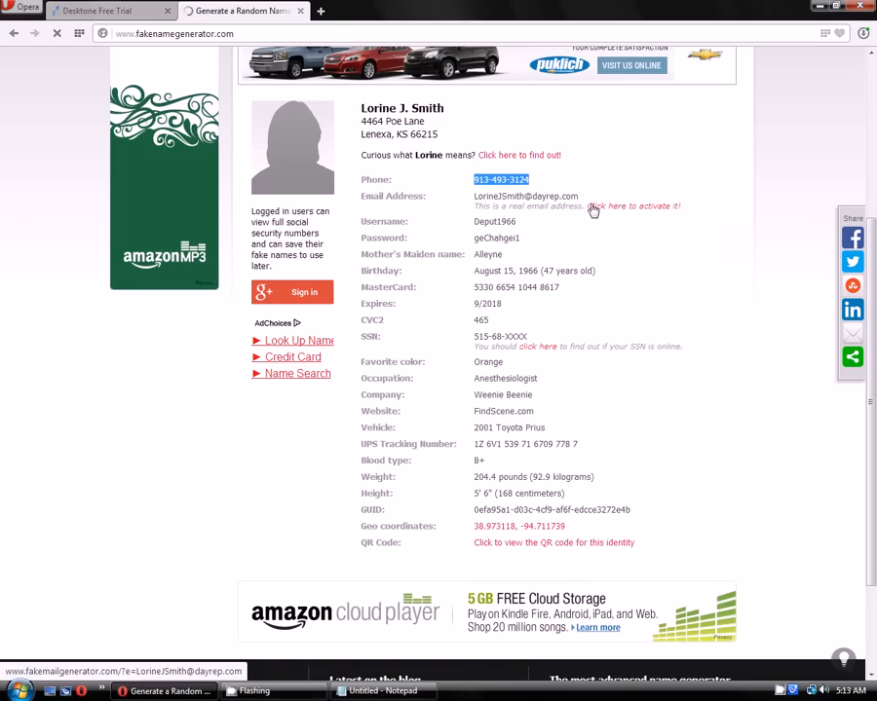
{"action": "left_click", "coordinate": [632, 206]}
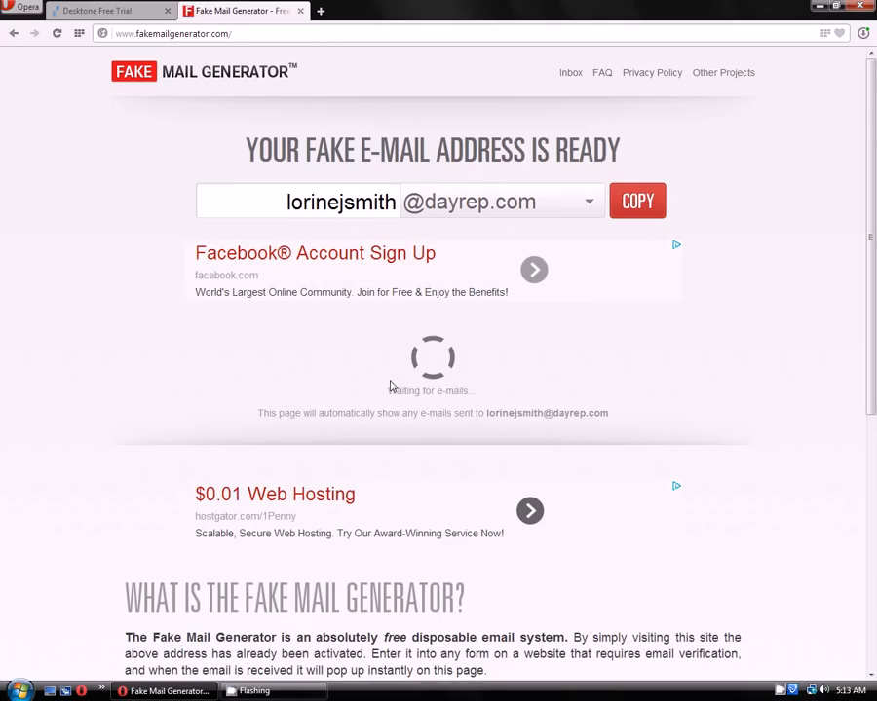
{"action": "double_click", "coordinate": [430, 391]}
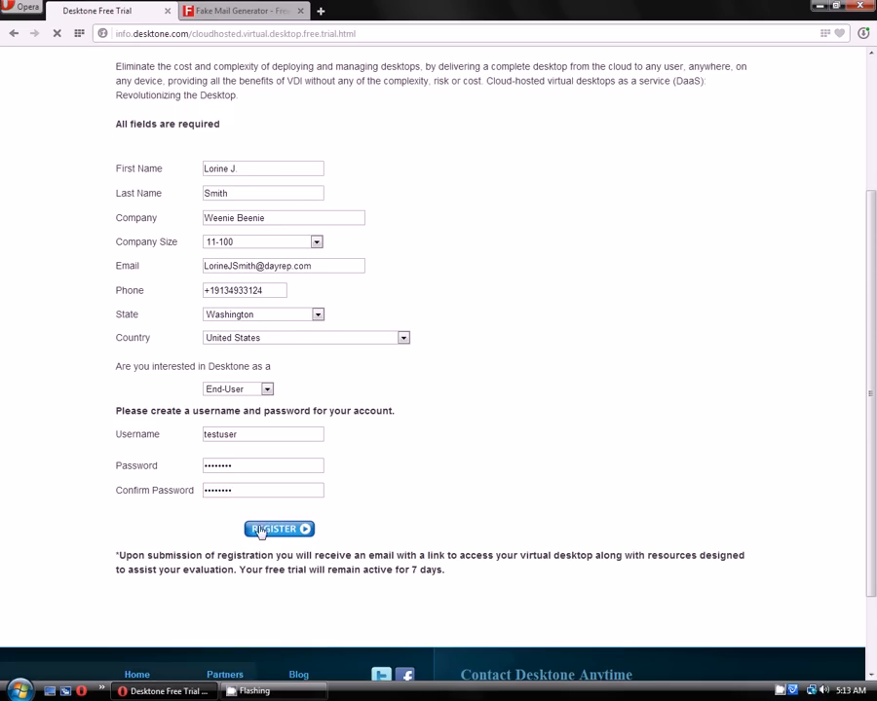
- Submit the trial form with REGISTER to reach the Thank You page
{"action": "left_click", "coordinate": [280, 530]}
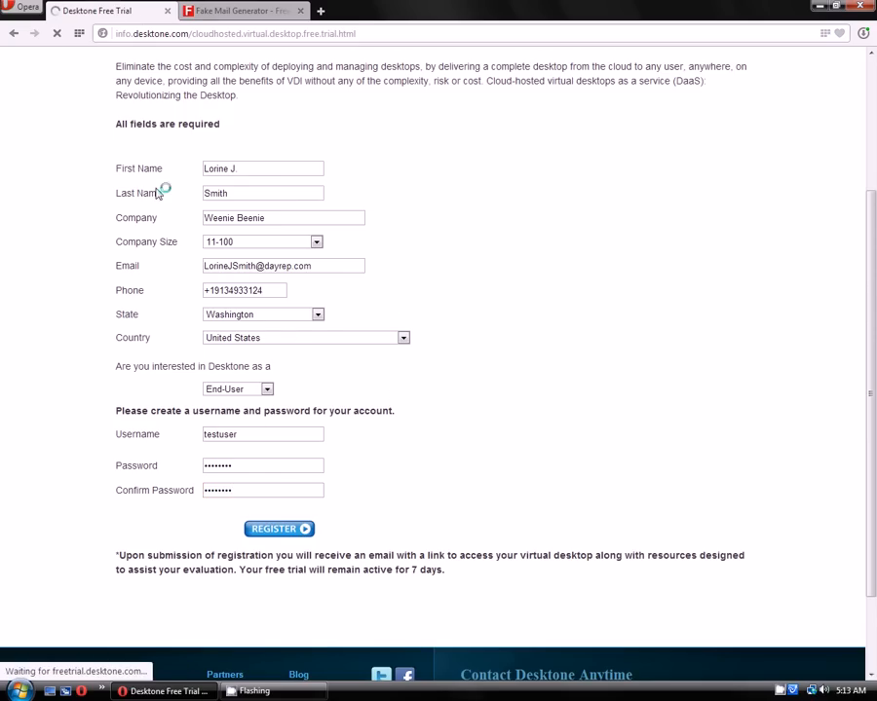
{"action": "left_click", "coordinate": [280, 529]}
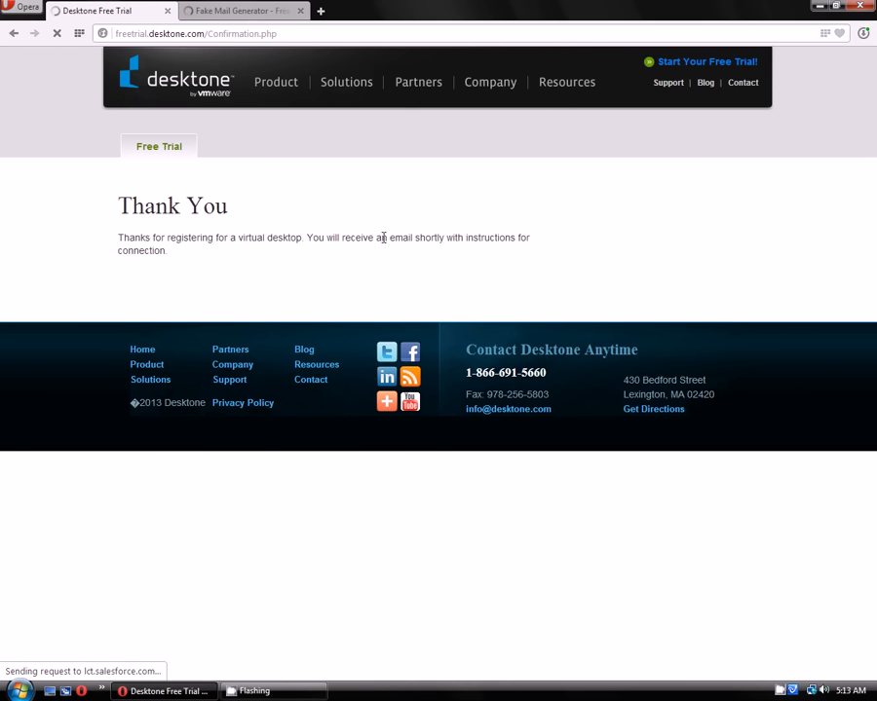
- Open Desktone's connection email, select the username, and follow the freetrial2 portal link
{"action": "left_click", "coordinate": [242, 11]}
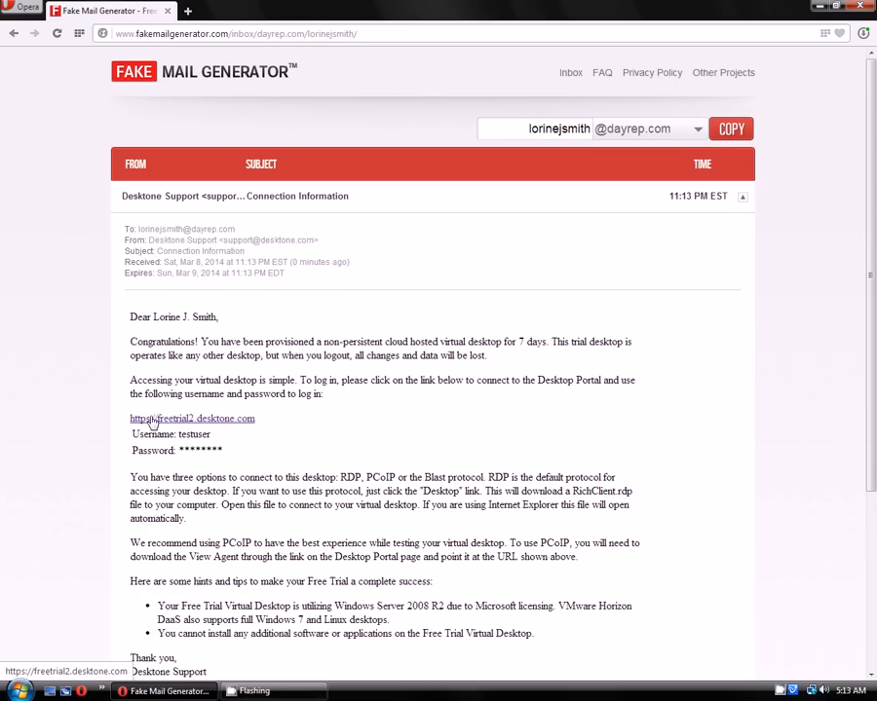
{"action": "double_click", "coordinate": [195, 433]}
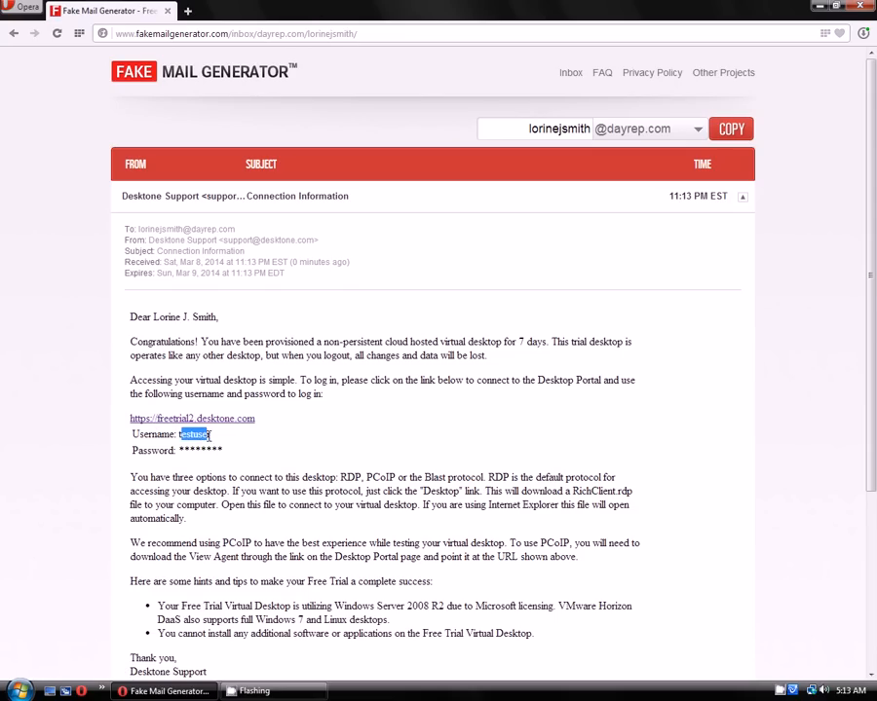
{"action": "left_click", "coordinate": [192, 419]}
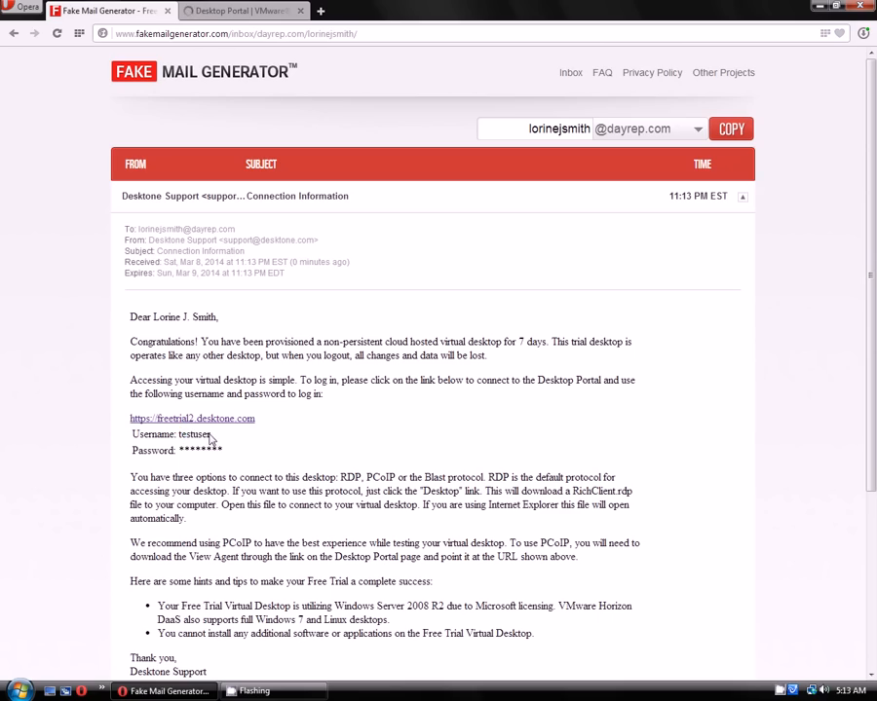
{"action": "double_click", "coordinate": [194, 434]}
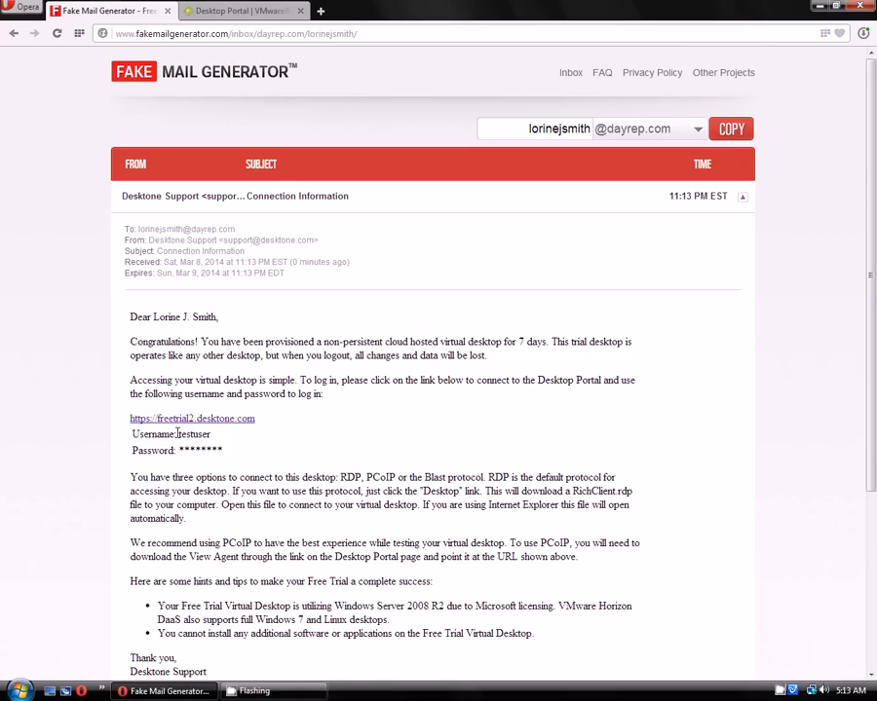
{"action": "double_click", "coordinate": [194, 434]}
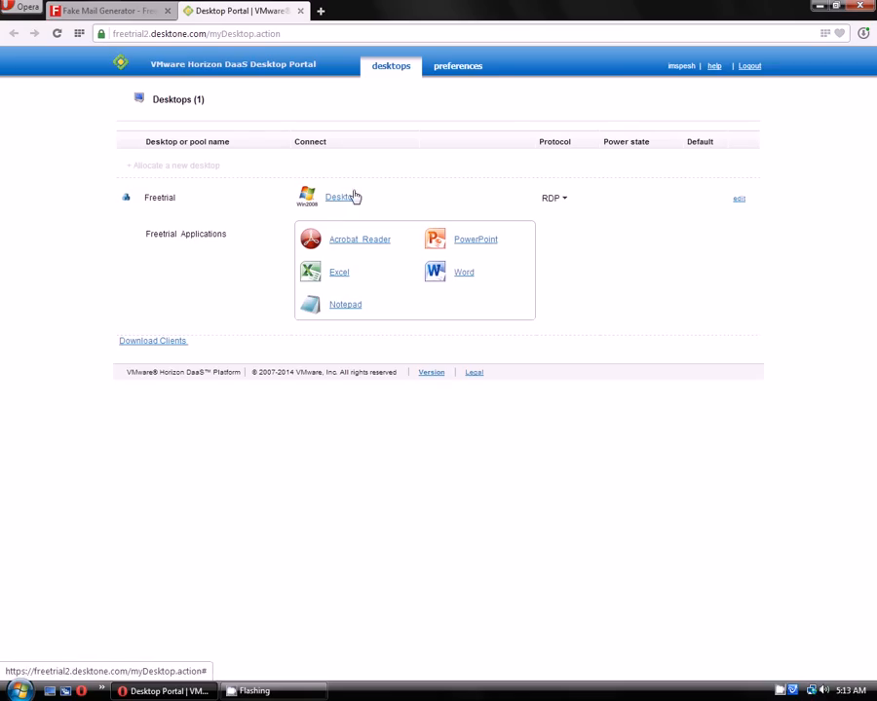
- Log out of the portal and log back in as testuser with the password
{"action": "left_click", "coordinate": [750, 66]}
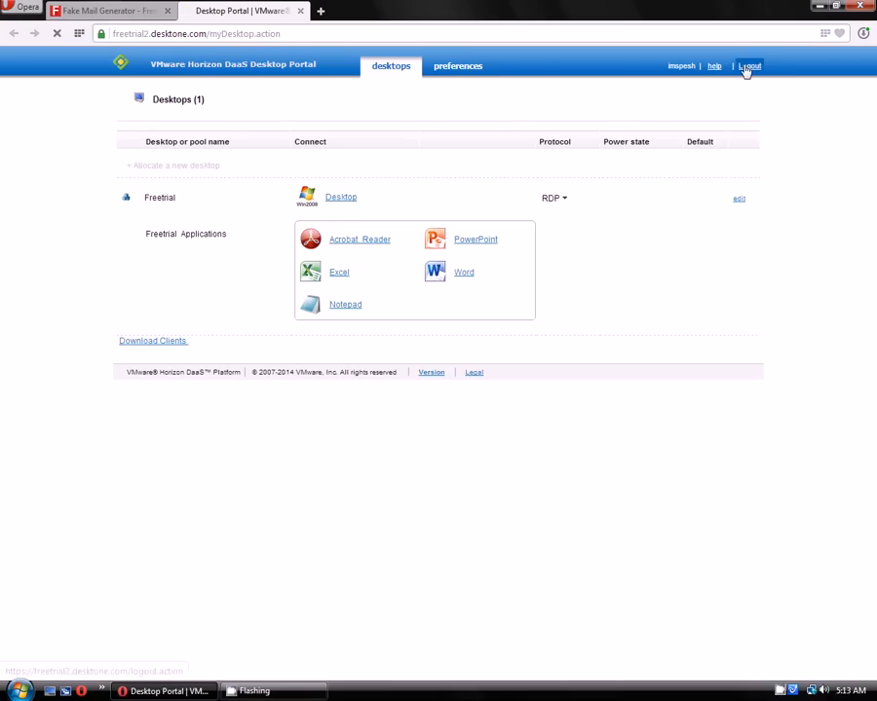
{"action": "left_click", "coordinate": [750, 66]}
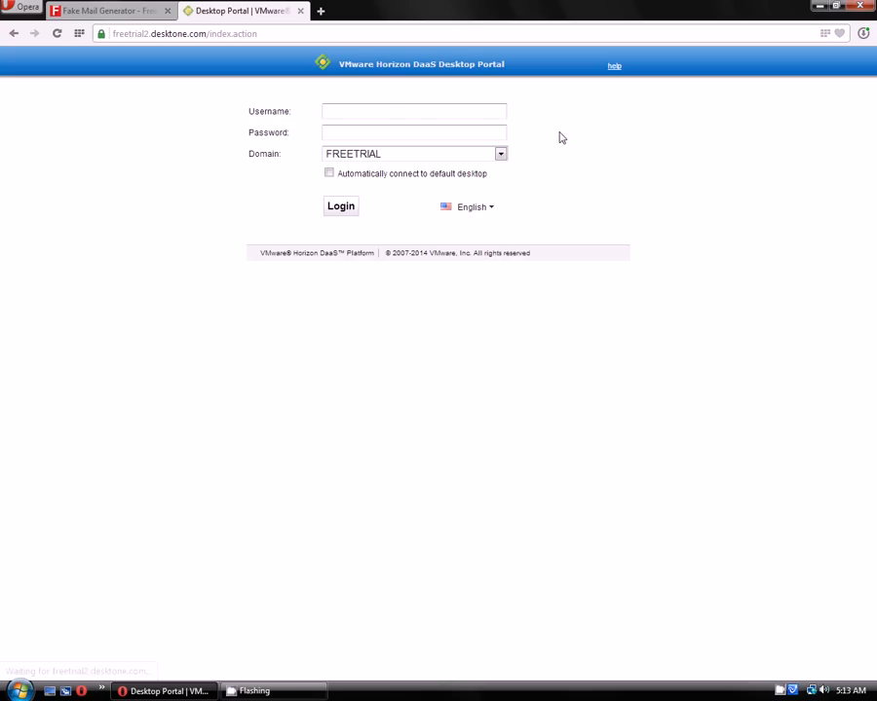
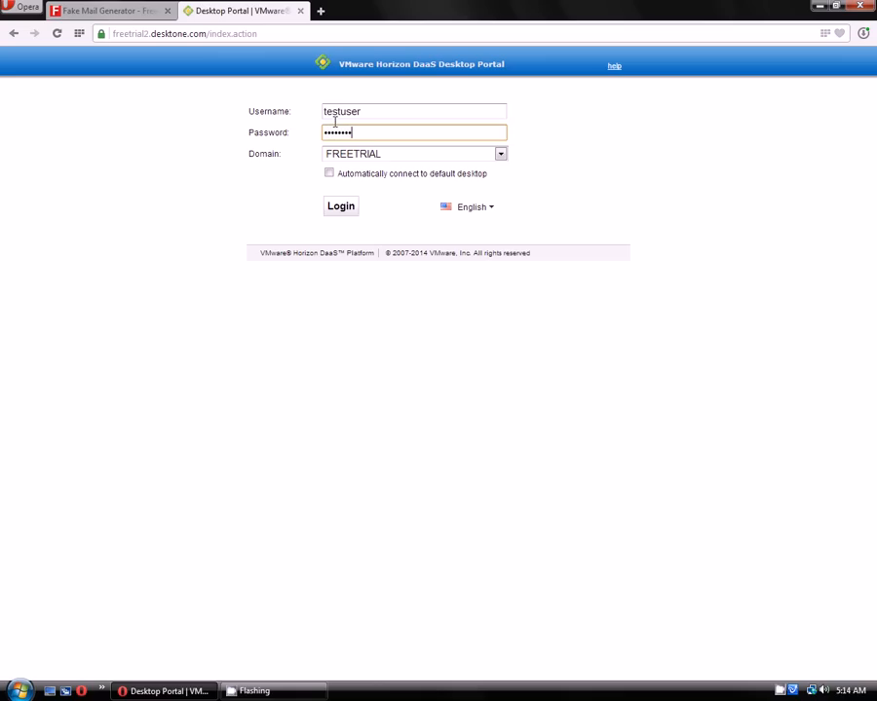
{"action": "left_click", "coordinate": [340, 206]}
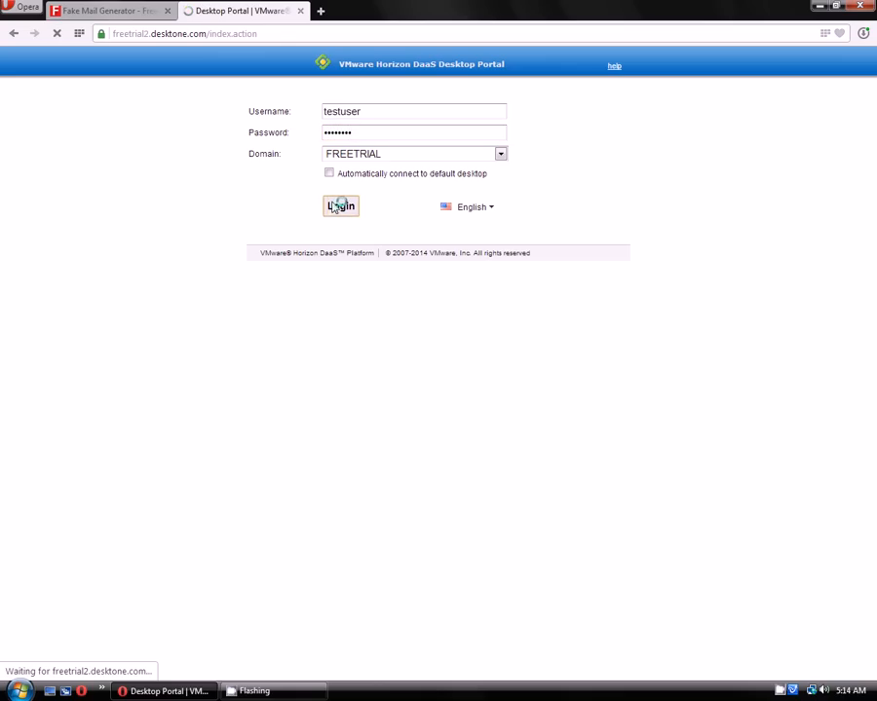
- Download the Freetrial desktop's RichClient.rdp file and close the mail tab
{"action": "left_click", "coordinate": [340, 206]}
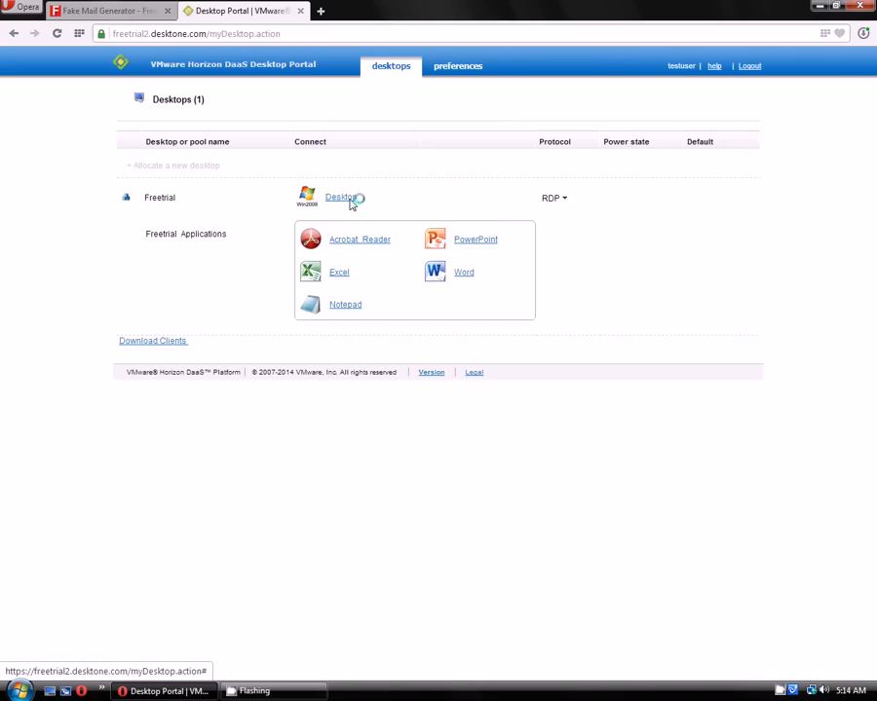
{"action": "mouse_move", "coordinate": [273, 202]}
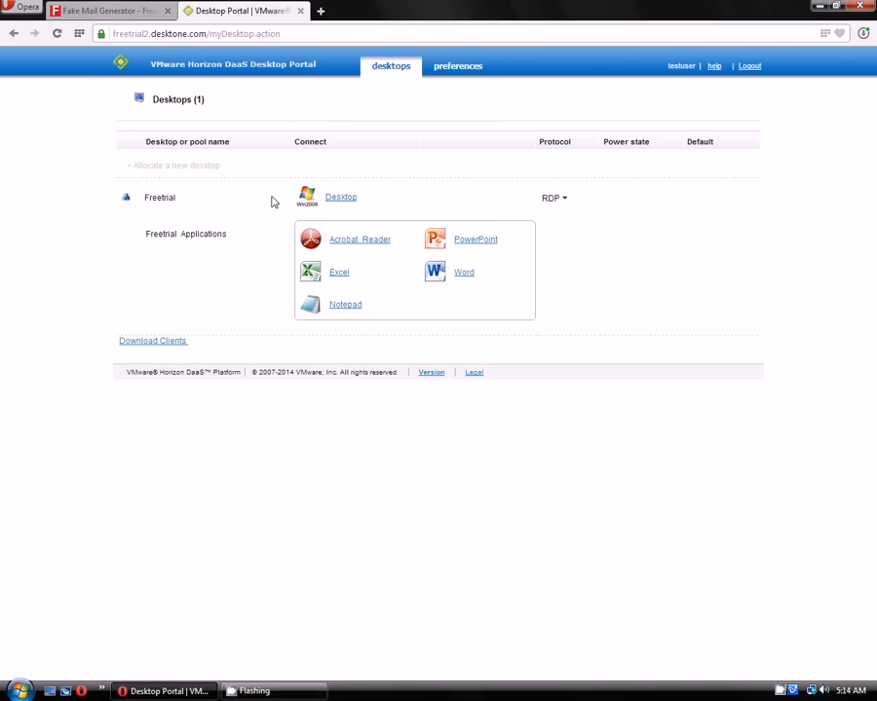
{"action": "left_click", "coordinate": [97, 11]}
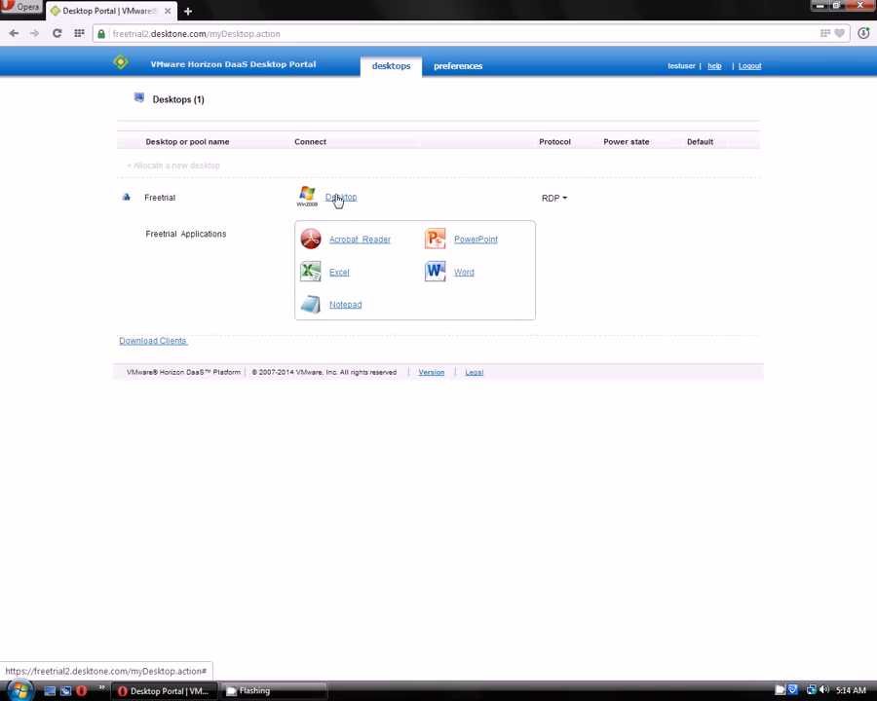
{"action": "left_click", "coordinate": [340, 197]}
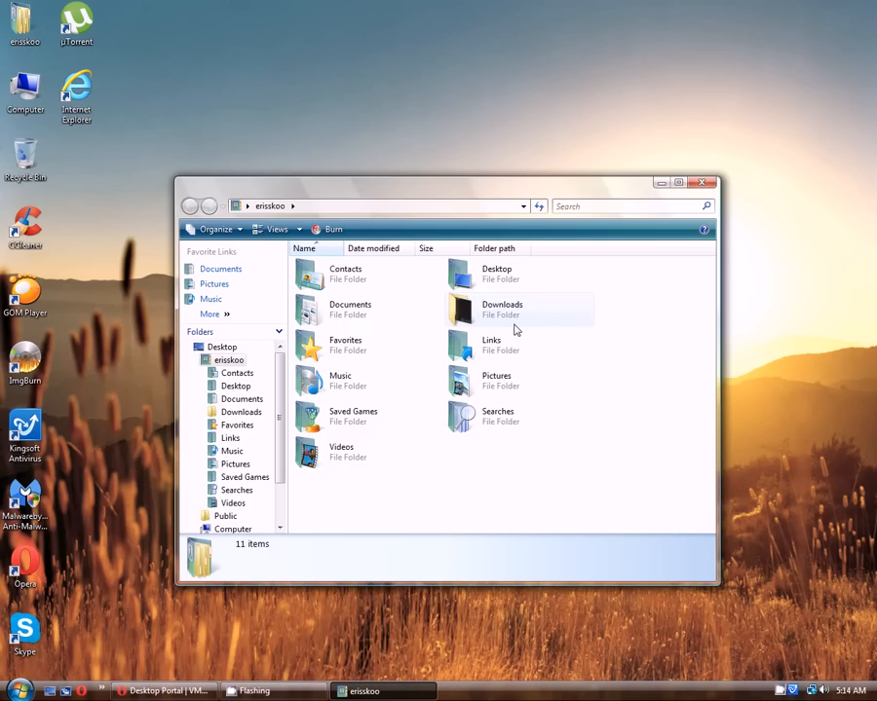
- Launch the RichClient remote desktop file from the Downloads folder
{"action": "double_click", "coordinate": [501, 309]}
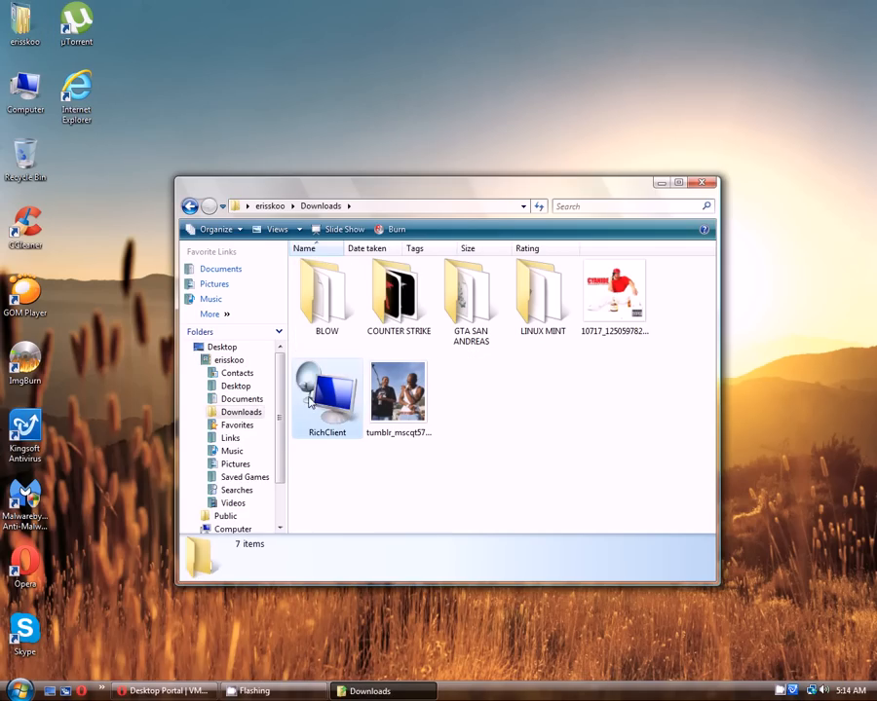
{"action": "left_click", "coordinate": [327, 390]}
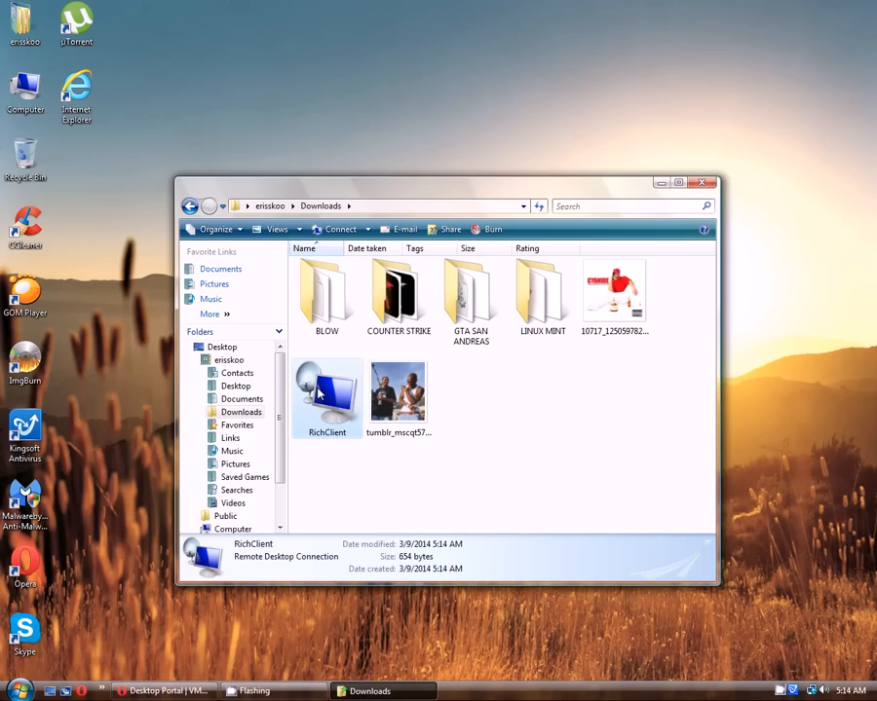
{"action": "double_click", "coordinate": [327, 394]}
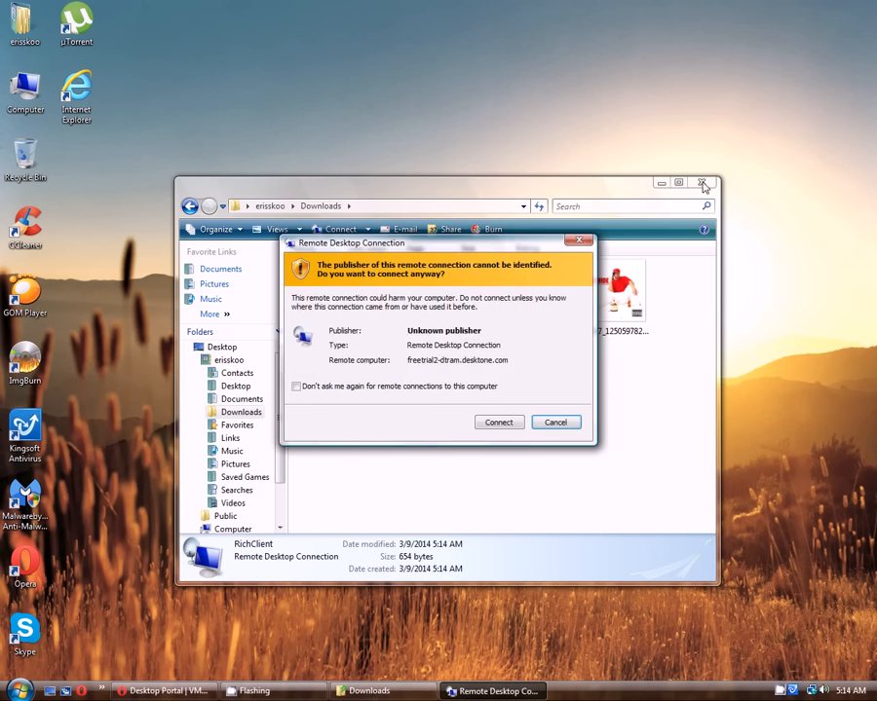
- Close the file browser, accept the unknown-publisher warning, and submit testuser's password
{"action": "left_click", "coordinate": [703, 183]}
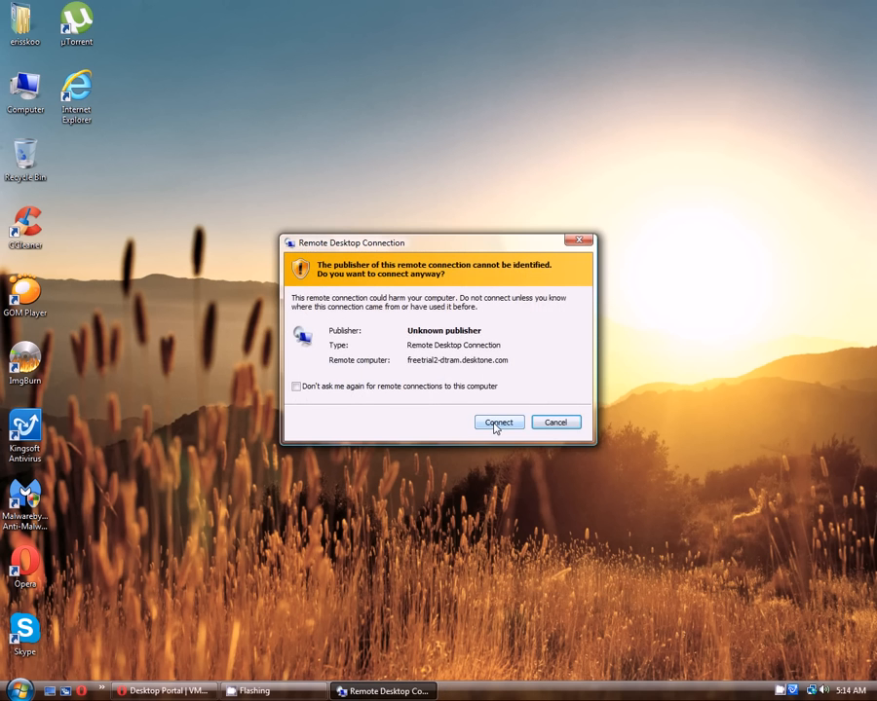
{"action": "left_click", "coordinate": [498, 422]}
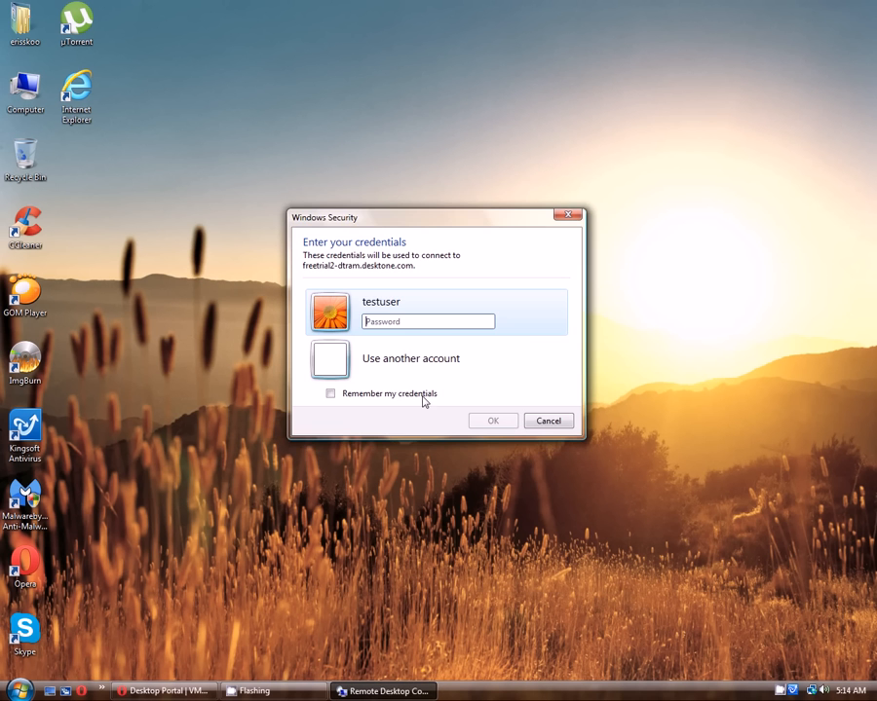
{"action": "left_click", "coordinate": [427, 322]}
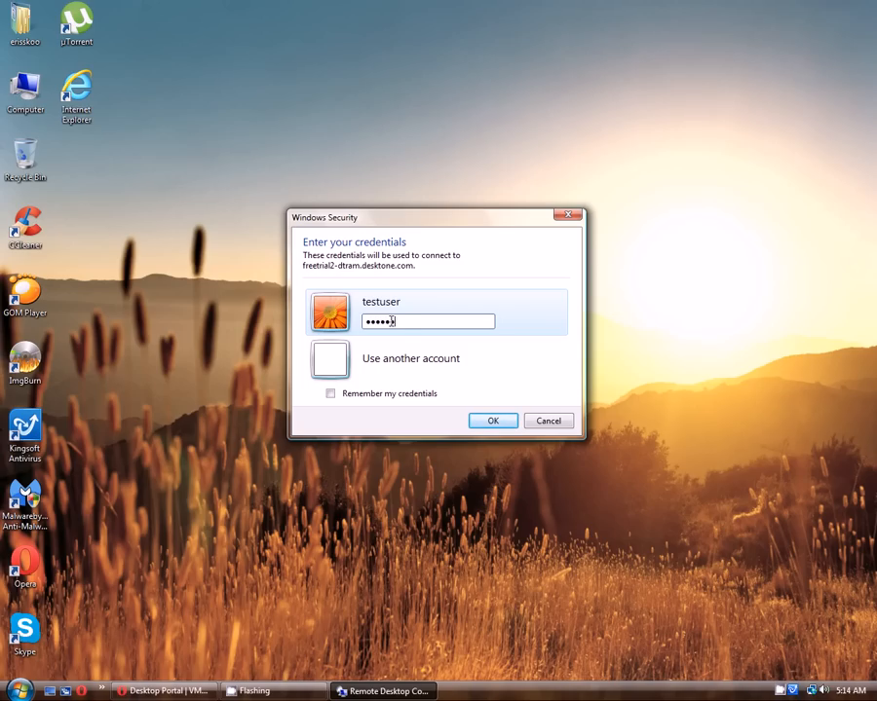
{"action": "left_click", "coordinate": [493, 421]}
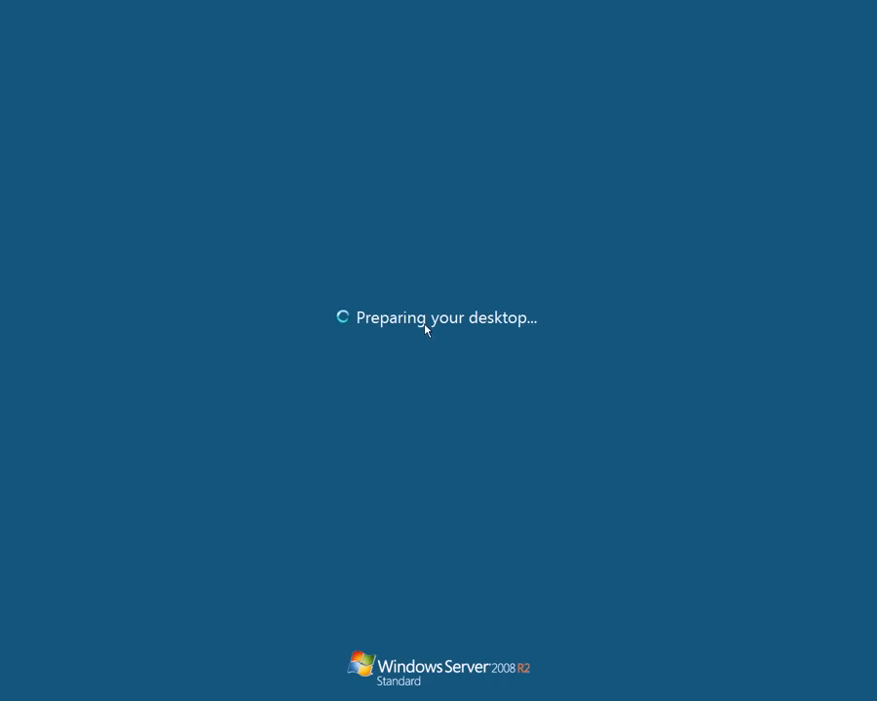
{"action": "mouse_move", "coordinate": [417, 379]}
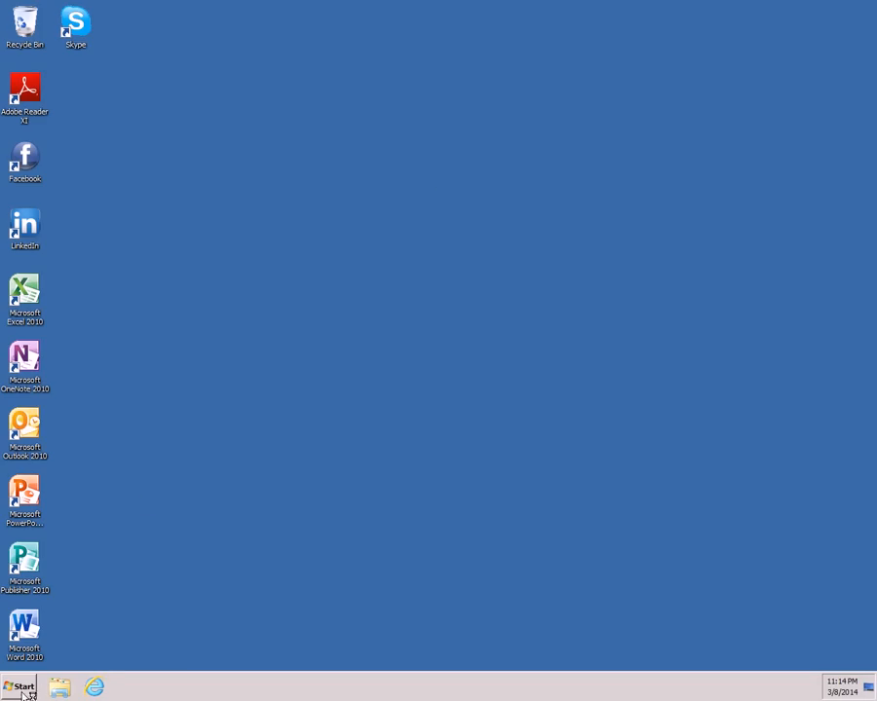
- Launch Windows Media Player from the remote Start menu and choose Recommended settings
{"action": "left_click", "coordinate": [19, 687]}
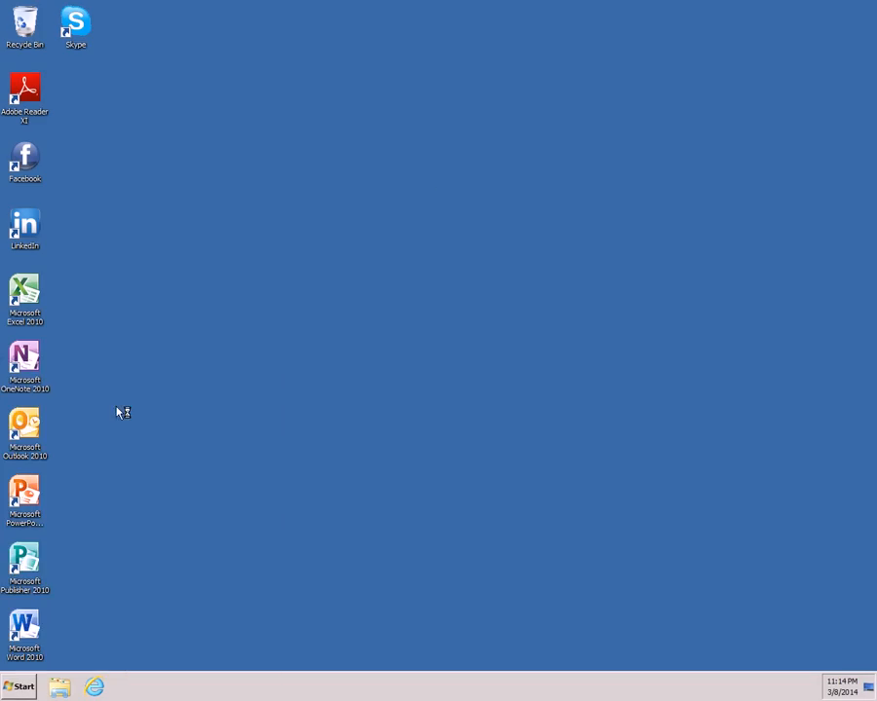
{"action": "left_click", "coordinate": [18, 687]}
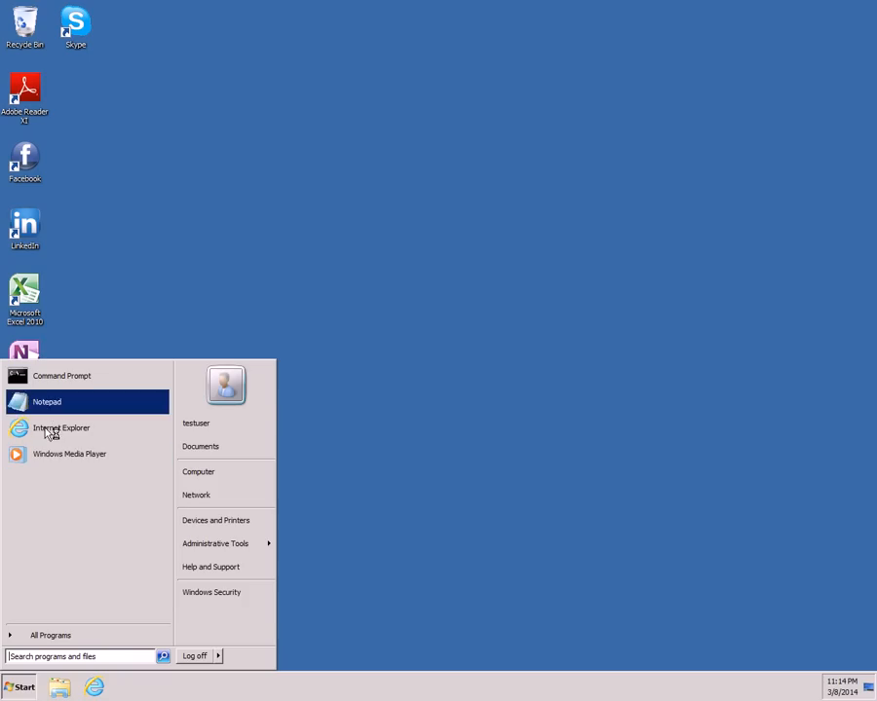
{"action": "left_click", "coordinate": [69, 455]}
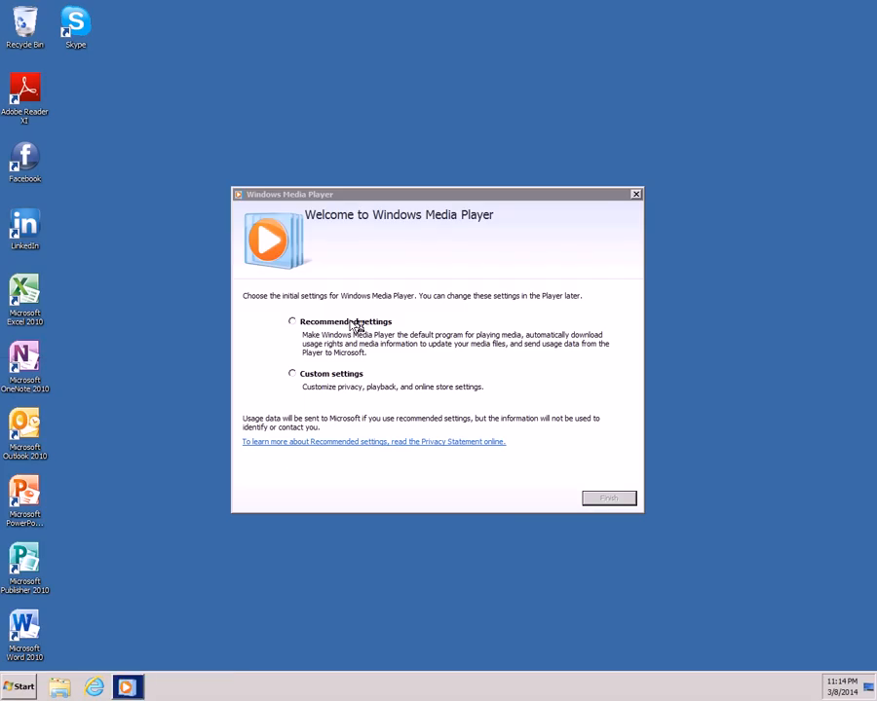
{"action": "left_click", "coordinate": [608, 498]}
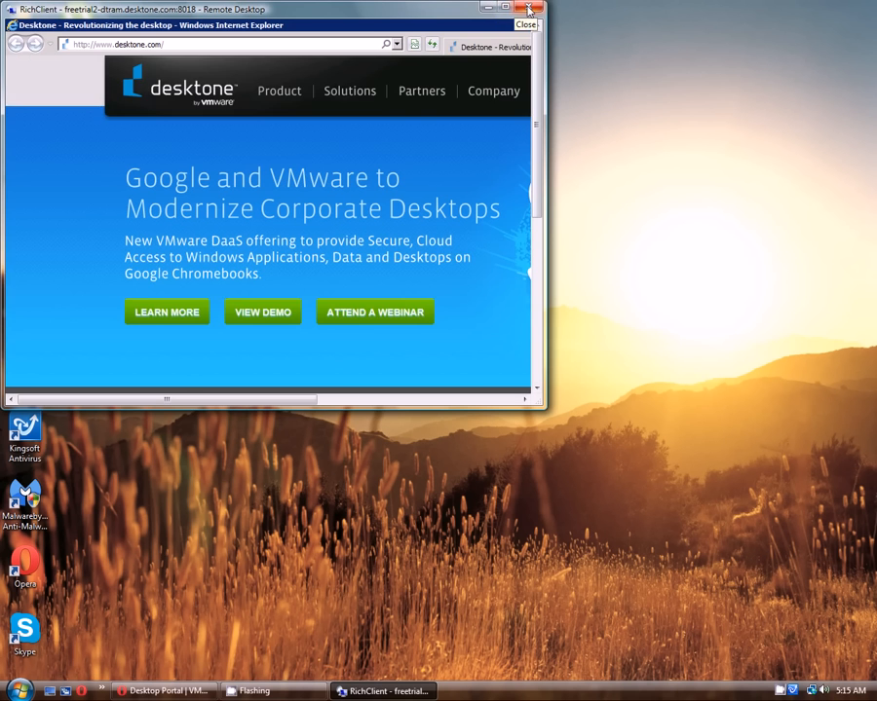
- Close the Remote Desktop window and confirm disconnecting the Terminal Services session
{"action": "left_click", "coordinate": [526, 24]}
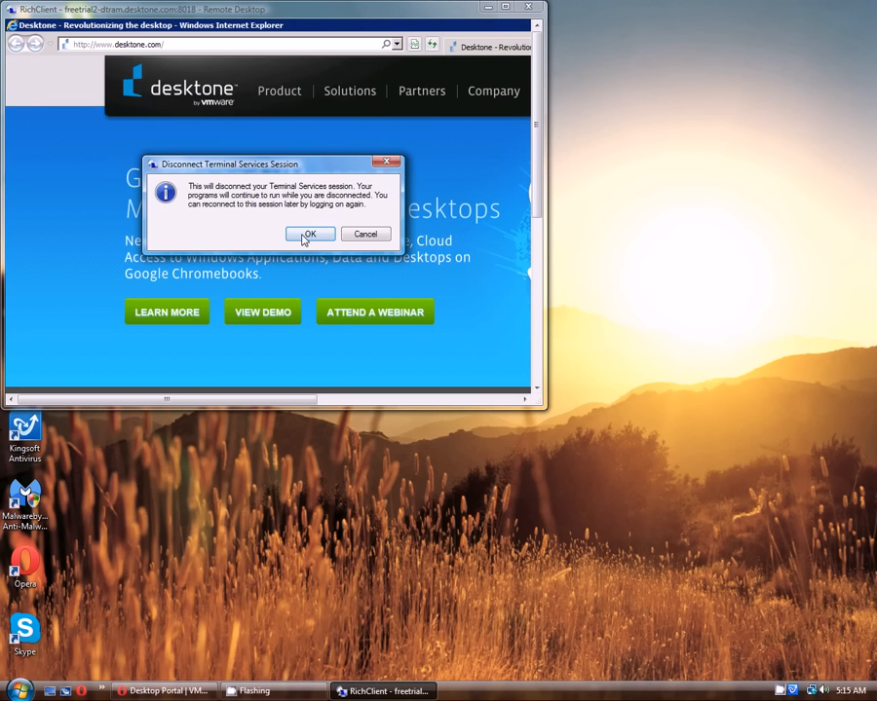
{"action": "left_click", "coordinate": [309, 233]}
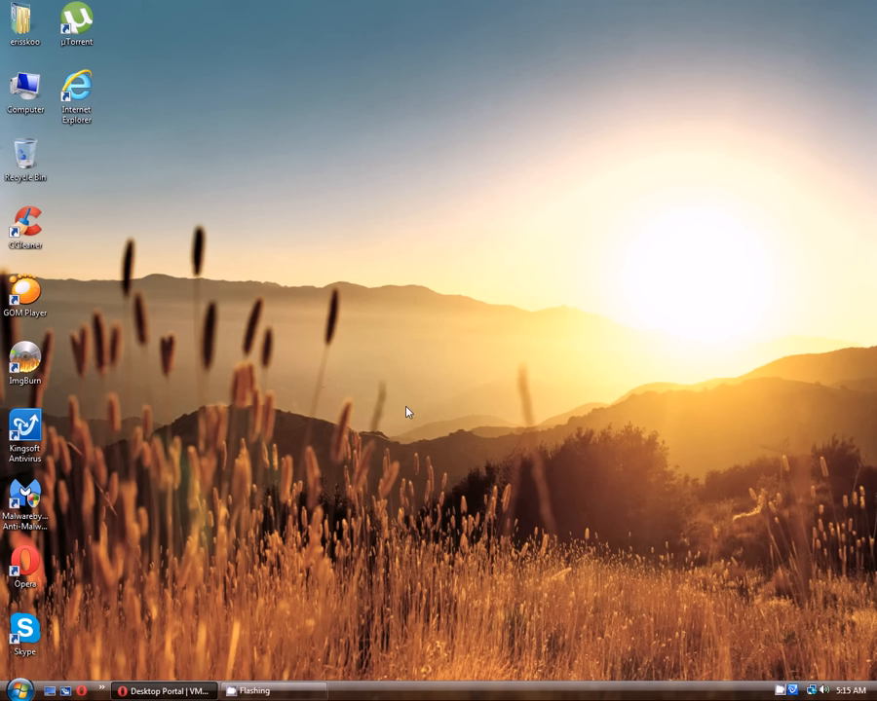